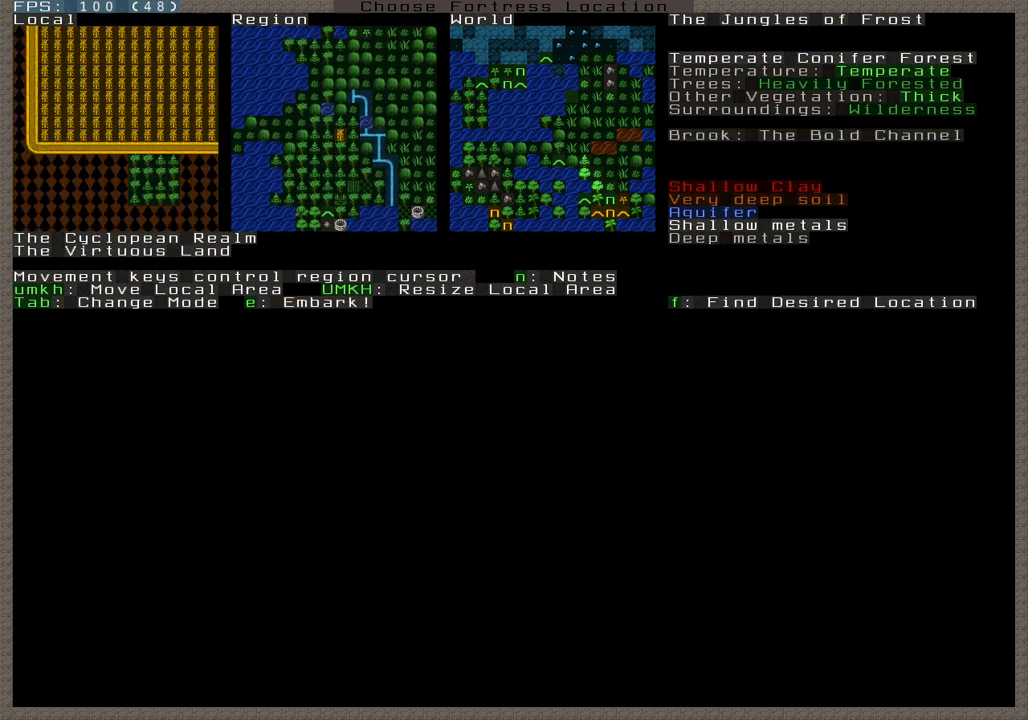
# Shift the embark selection down onto the freshwater marsh beside The Banded Fires volcano
pyautogui.press('down')
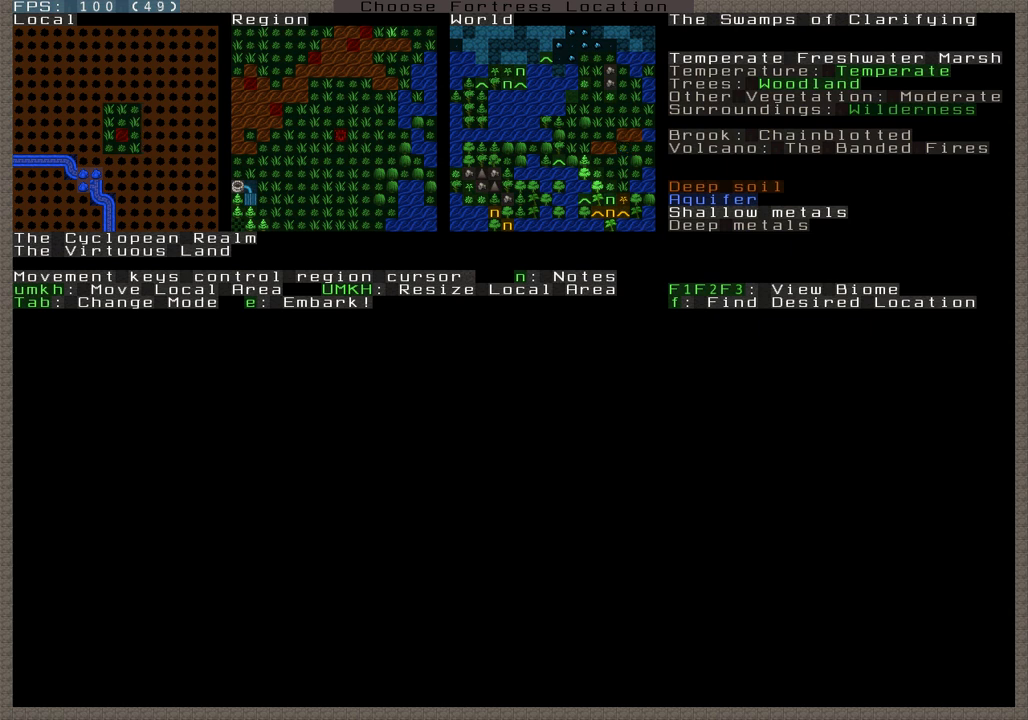
pyautogui.press('F3')
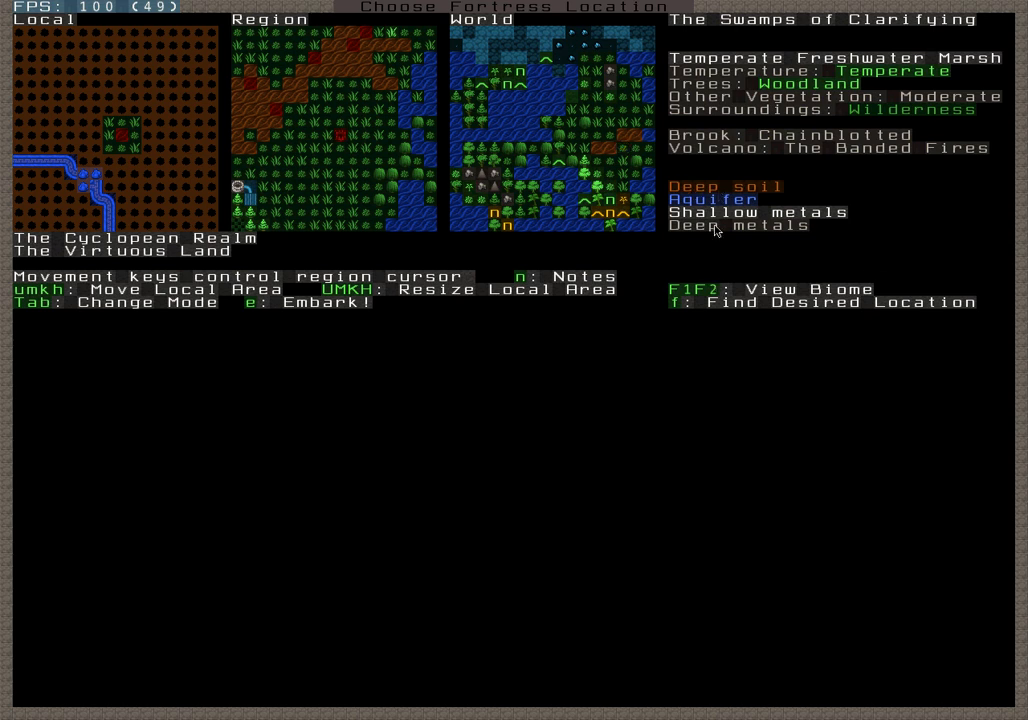
pyautogui.moveTo(640, 215)
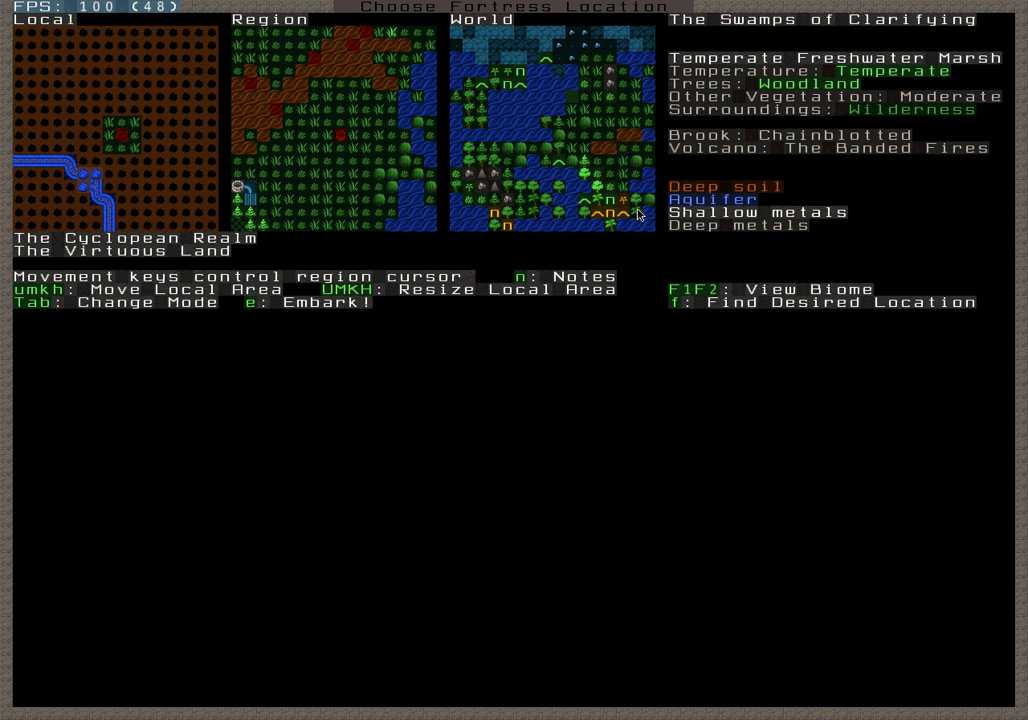
pyautogui.moveTo(620, 163)
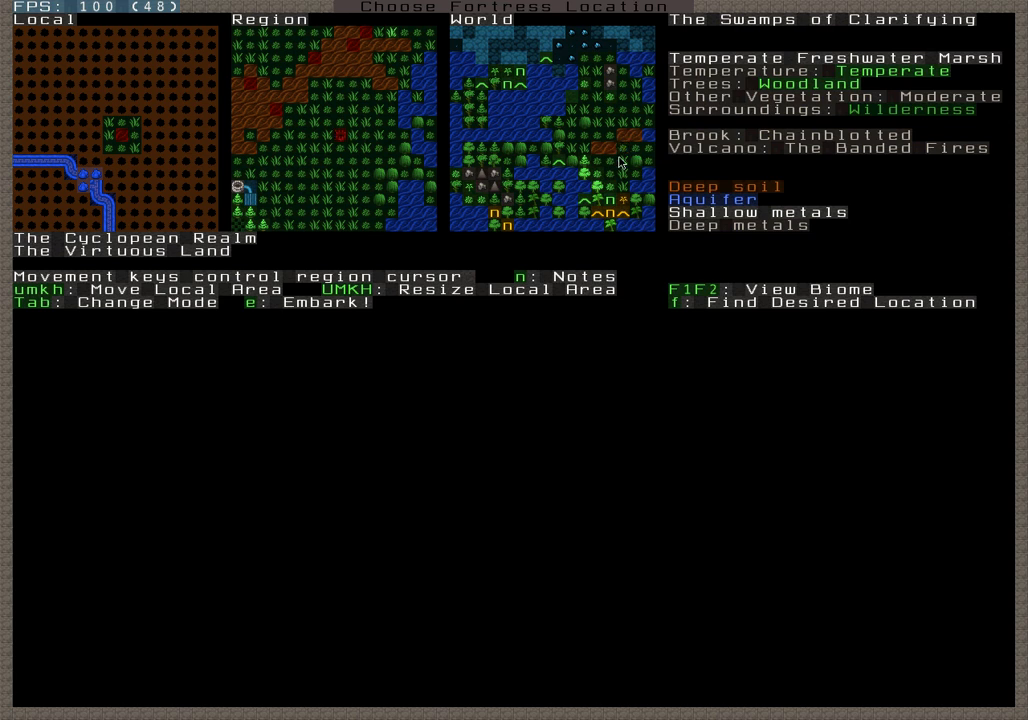
pyautogui.moveTo(410, 166)
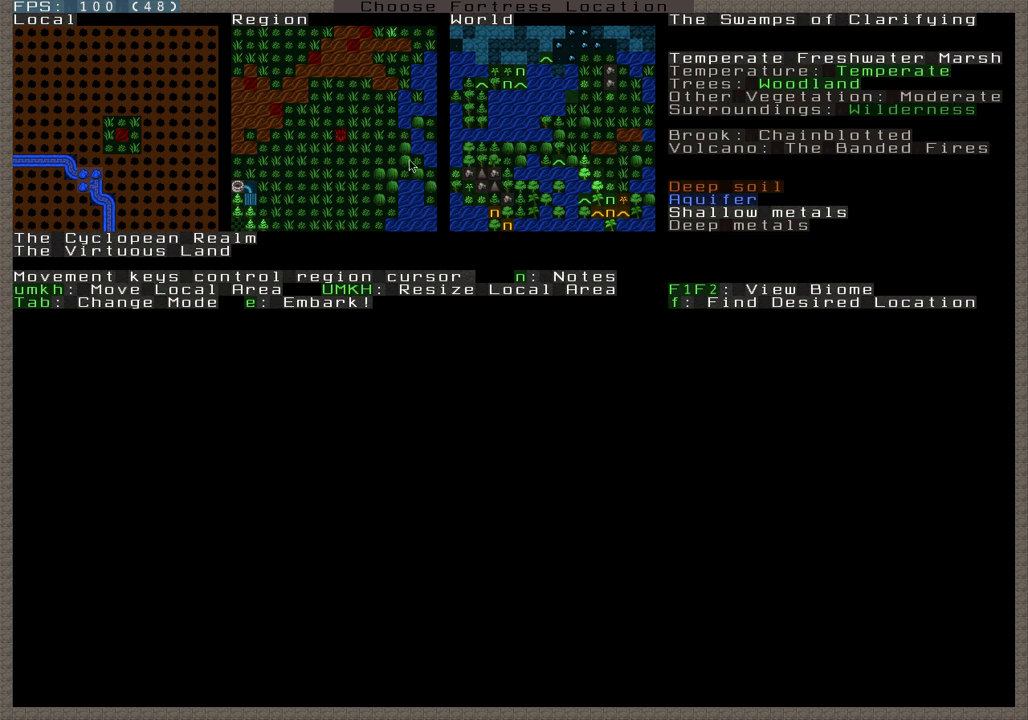
pyautogui.moveTo(604, 185)
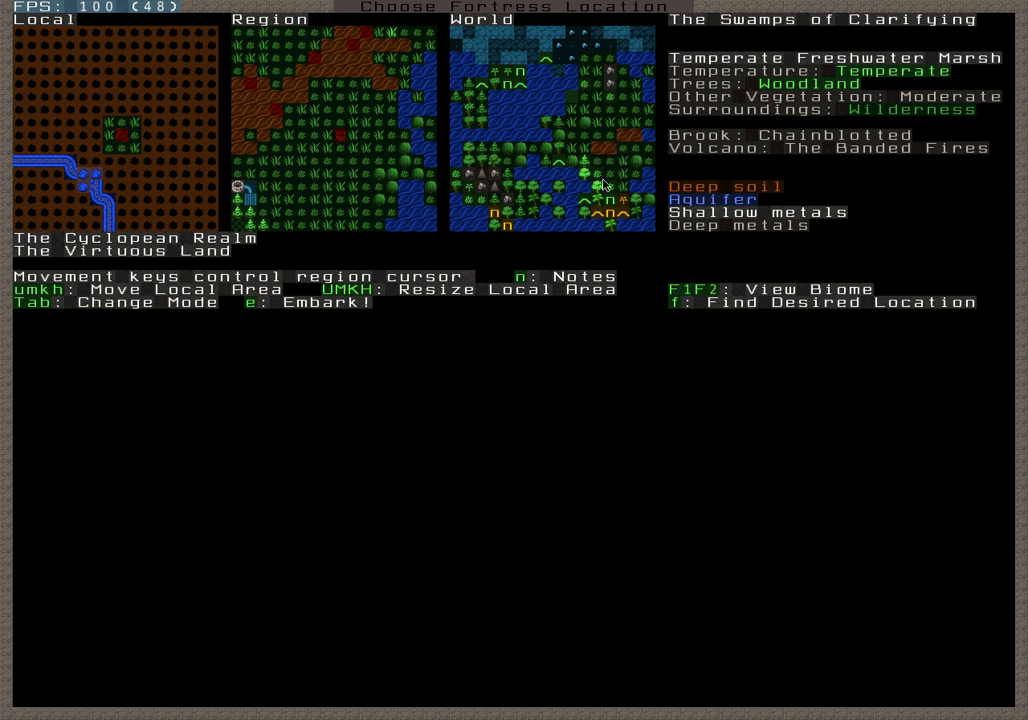
pyautogui.moveTo(160, 145)
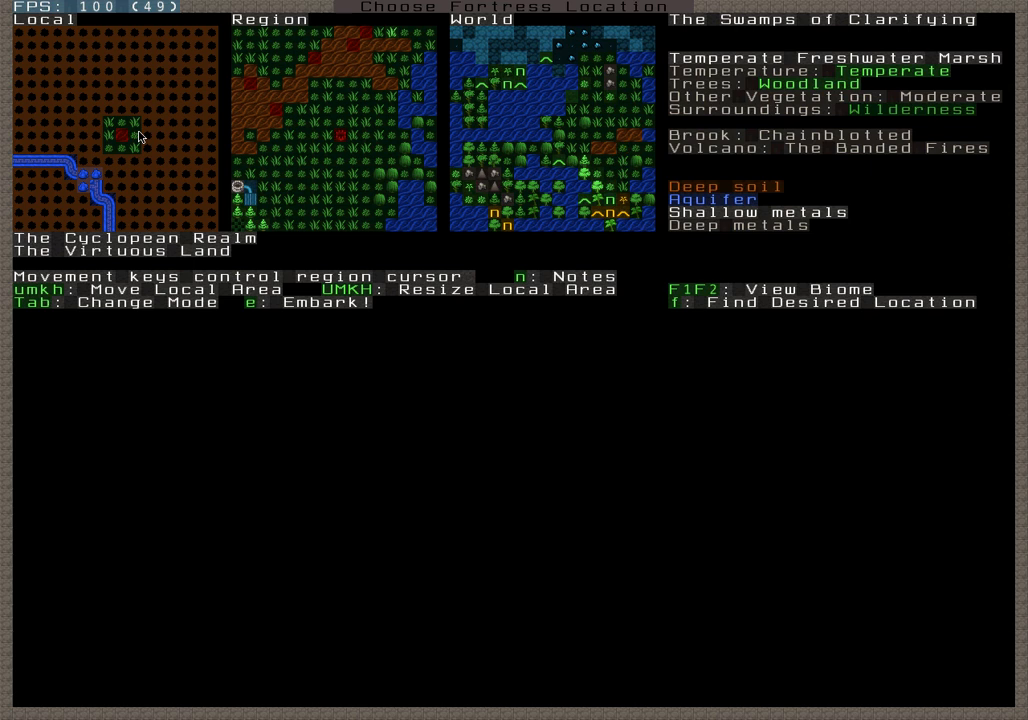
pyautogui.moveTo(45, 108)
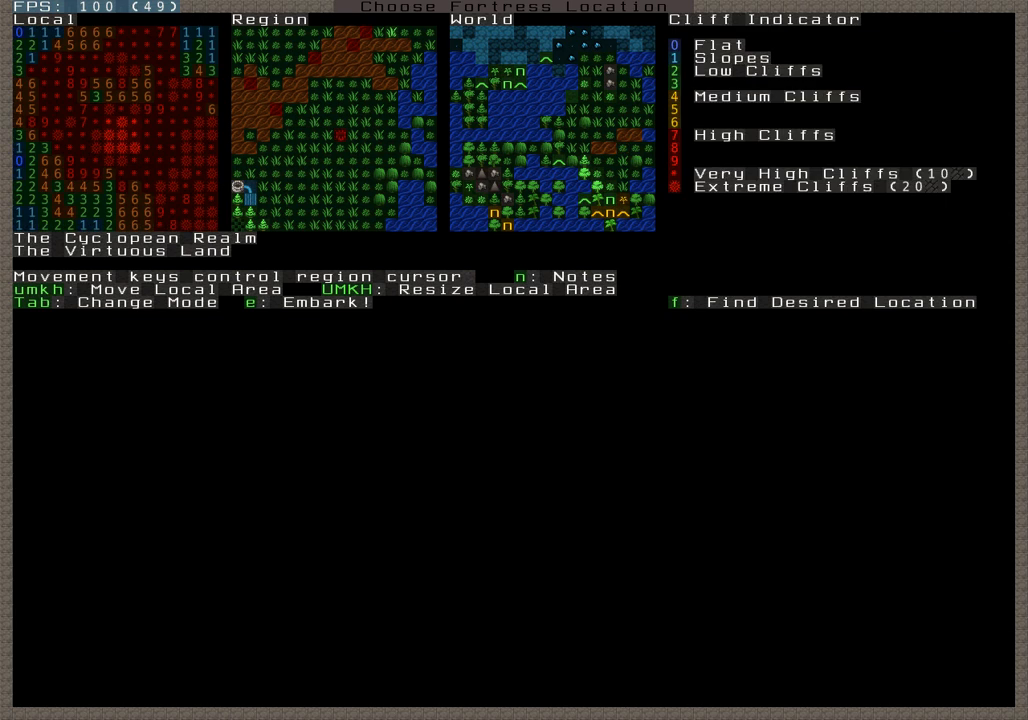
# Review relative elevation and cliff views, return to biome info, and embark on the marsh
pyautogui.press('Tab')
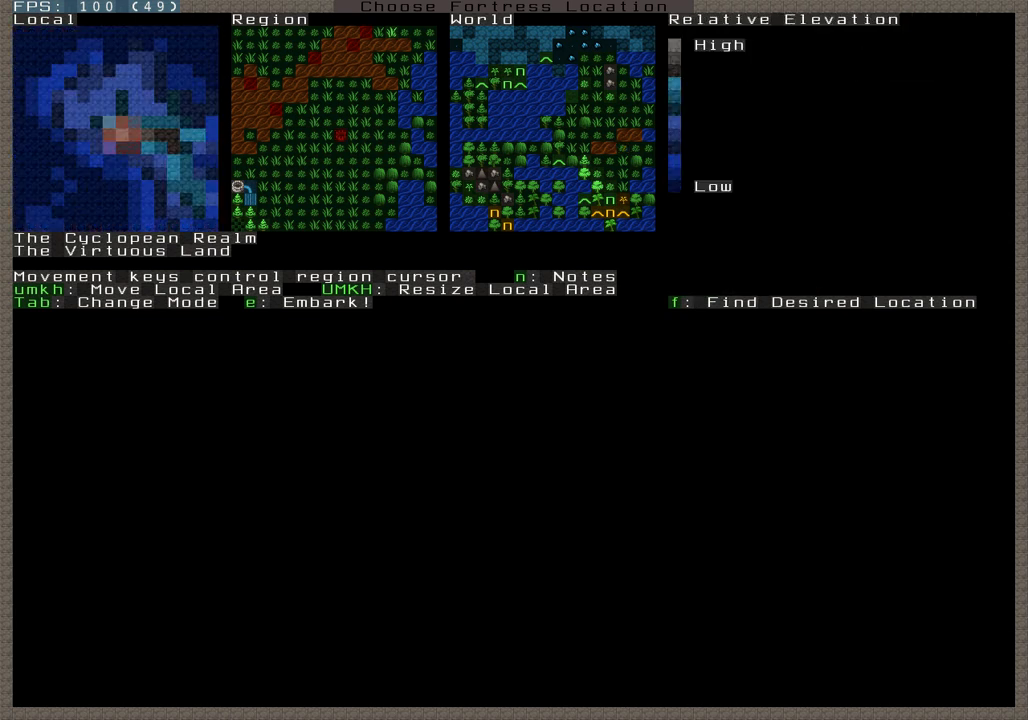
pyautogui.press('Tab')
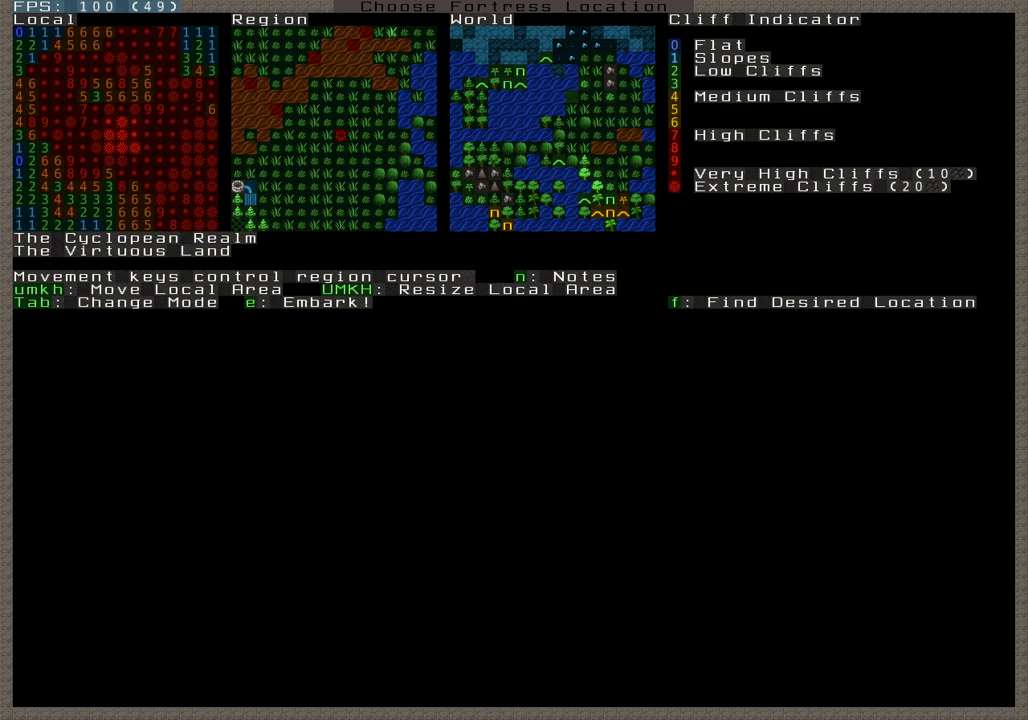
pyautogui.press('Tab')
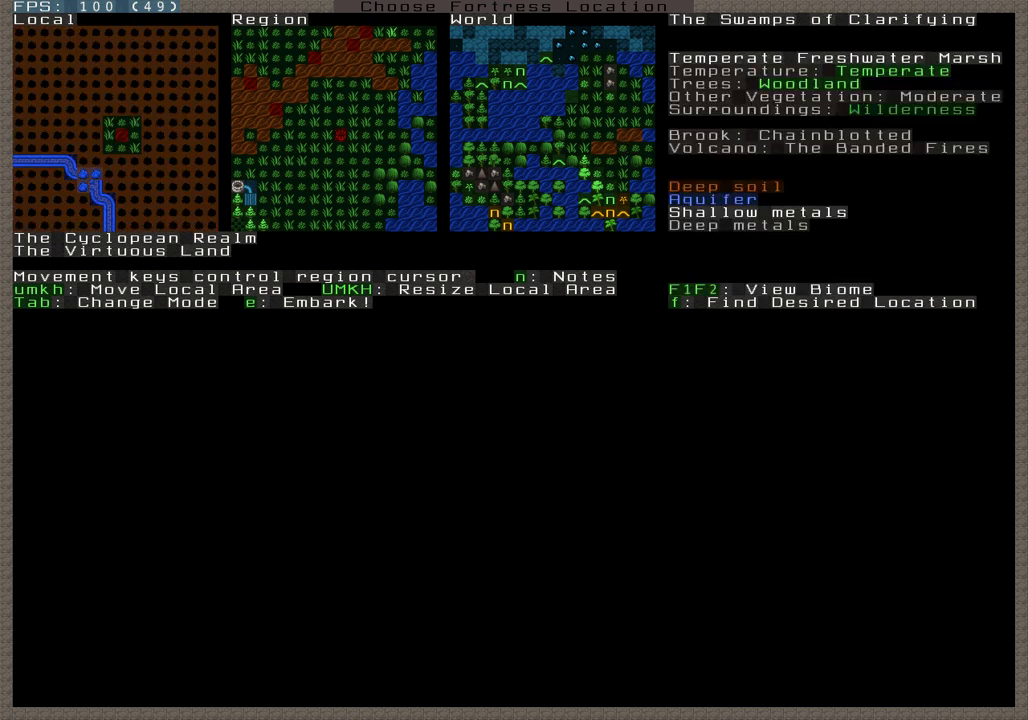
pyautogui.press('e')
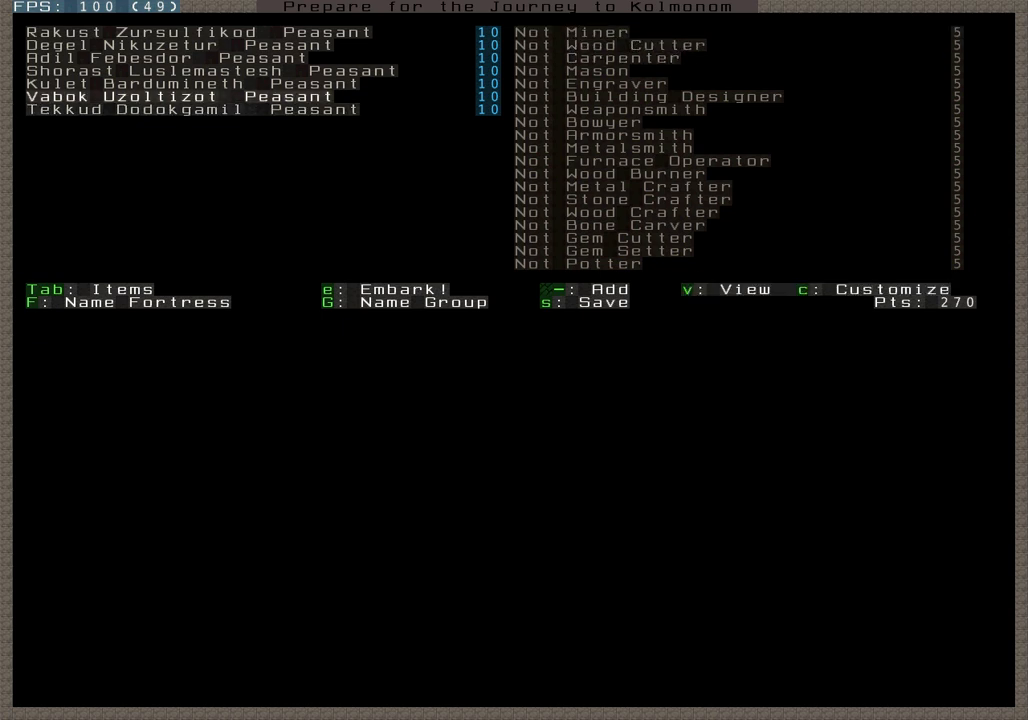
# Switch the preparation screen from the Dwarves list to the Items list
pyautogui.press('Tab')
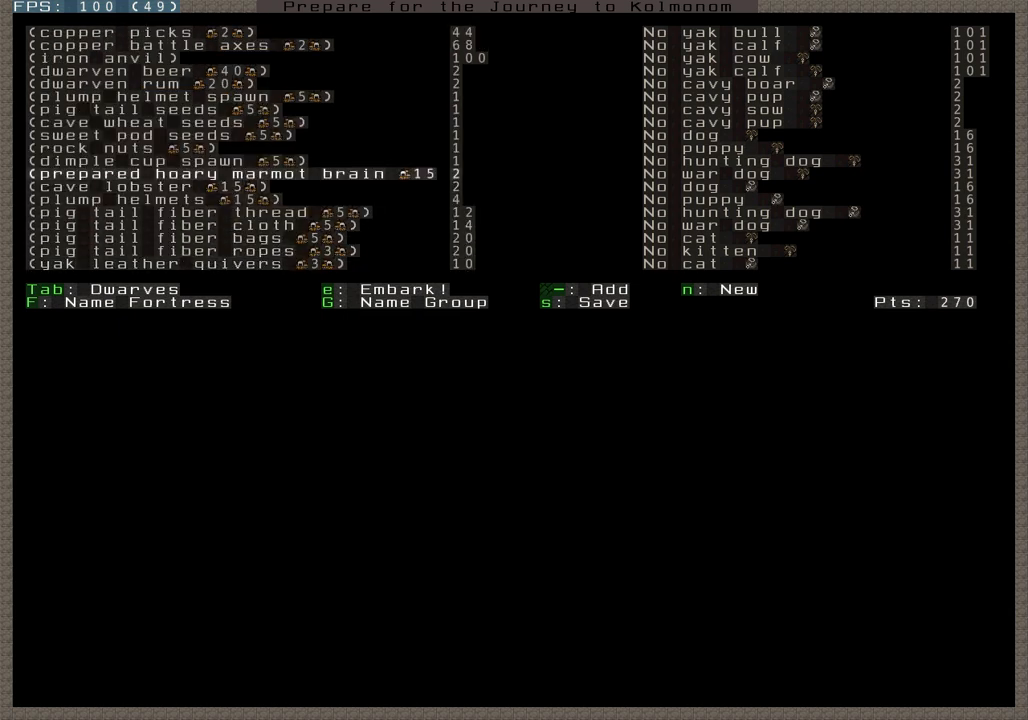
# Move up through the expedition supplies list
pyautogui.press('up')
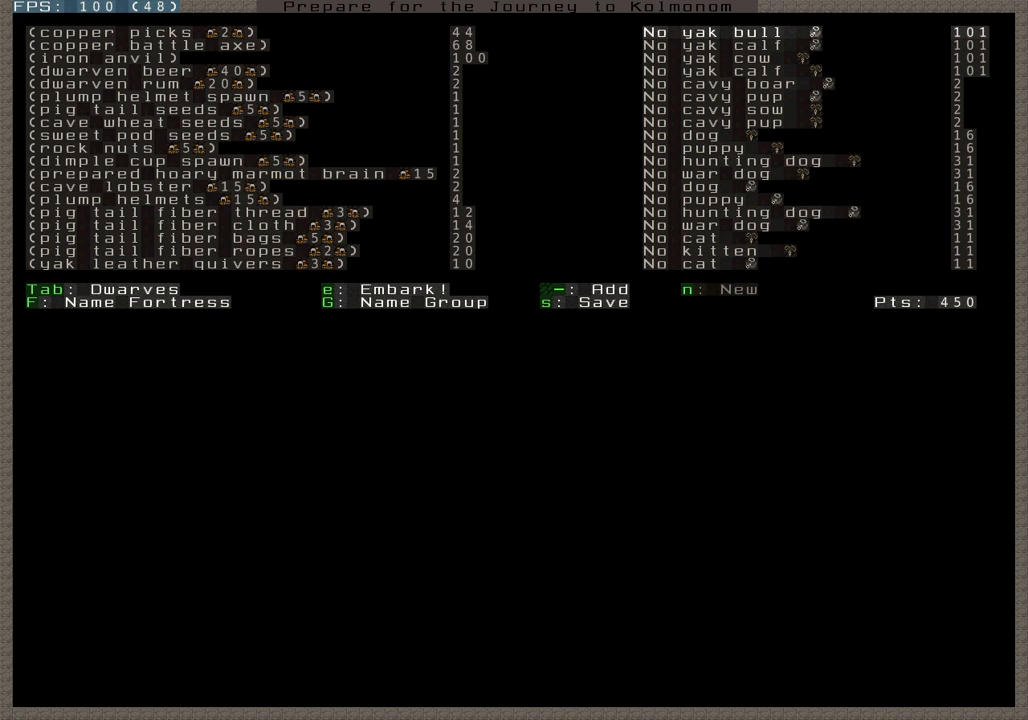
pyautogui.scroll(-3)
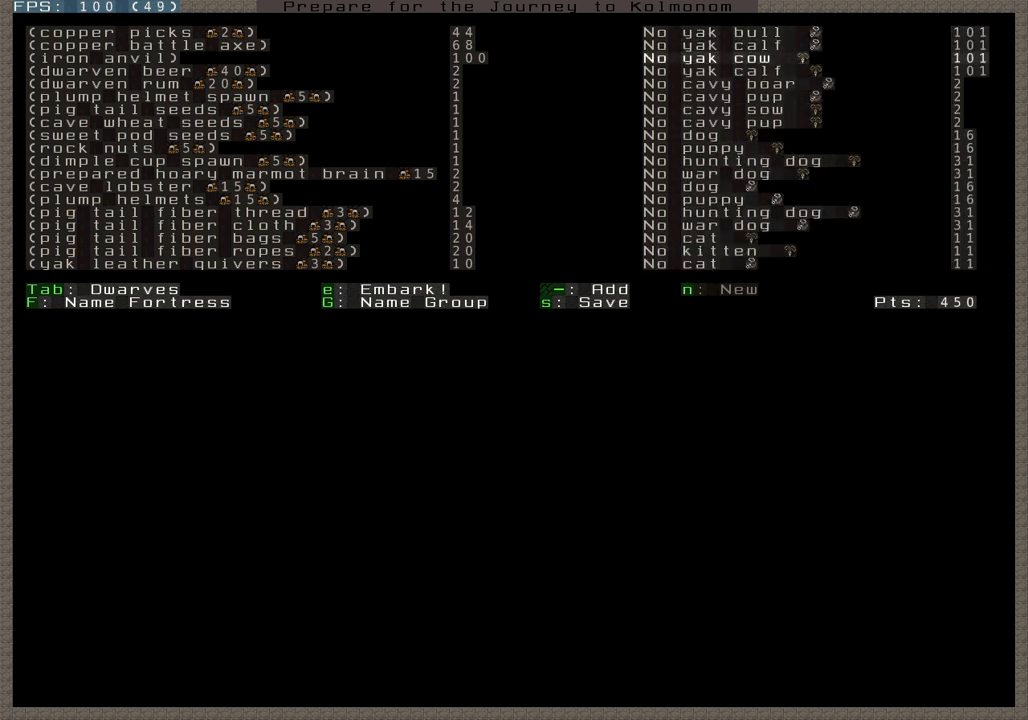
pyautogui.press('down')
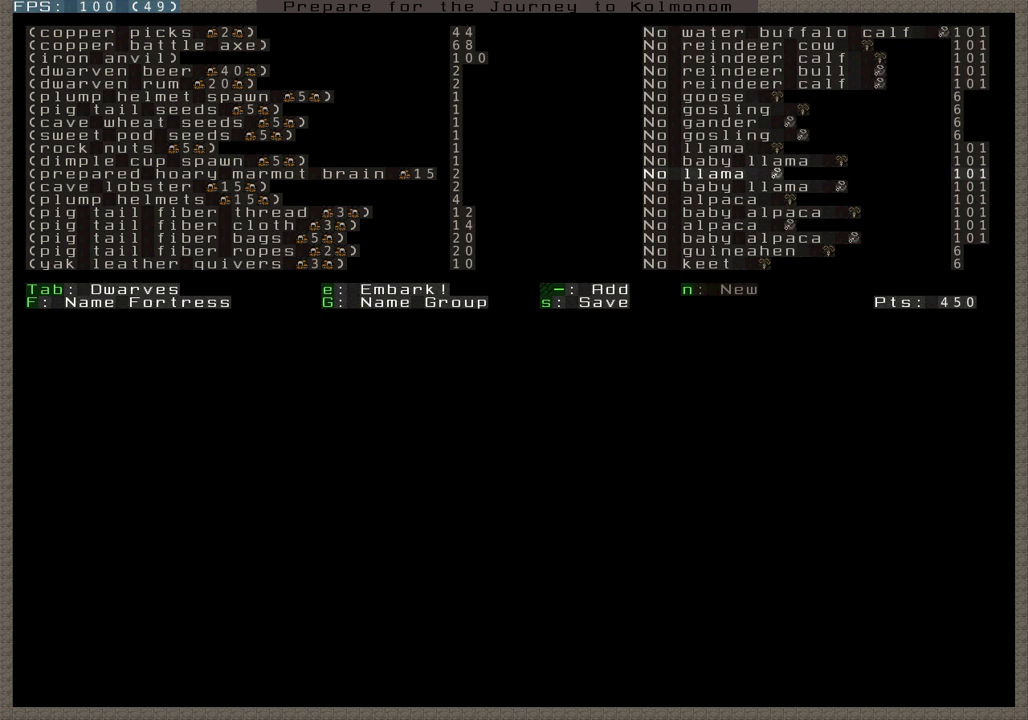
pyautogui.press('up')
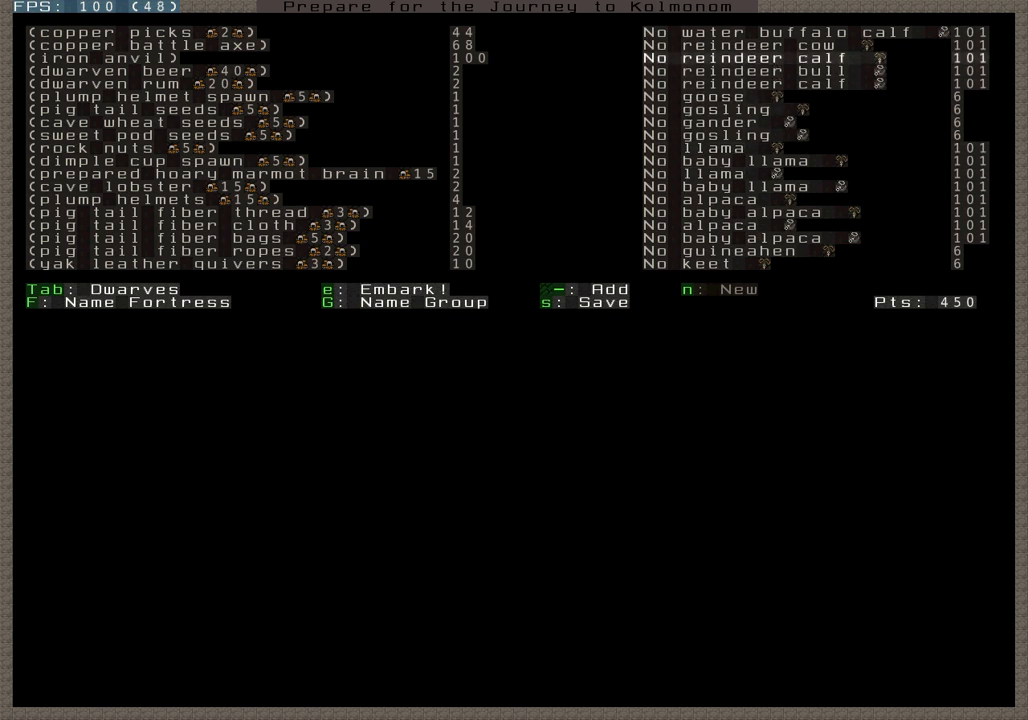
pyautogui.scroll(-3)
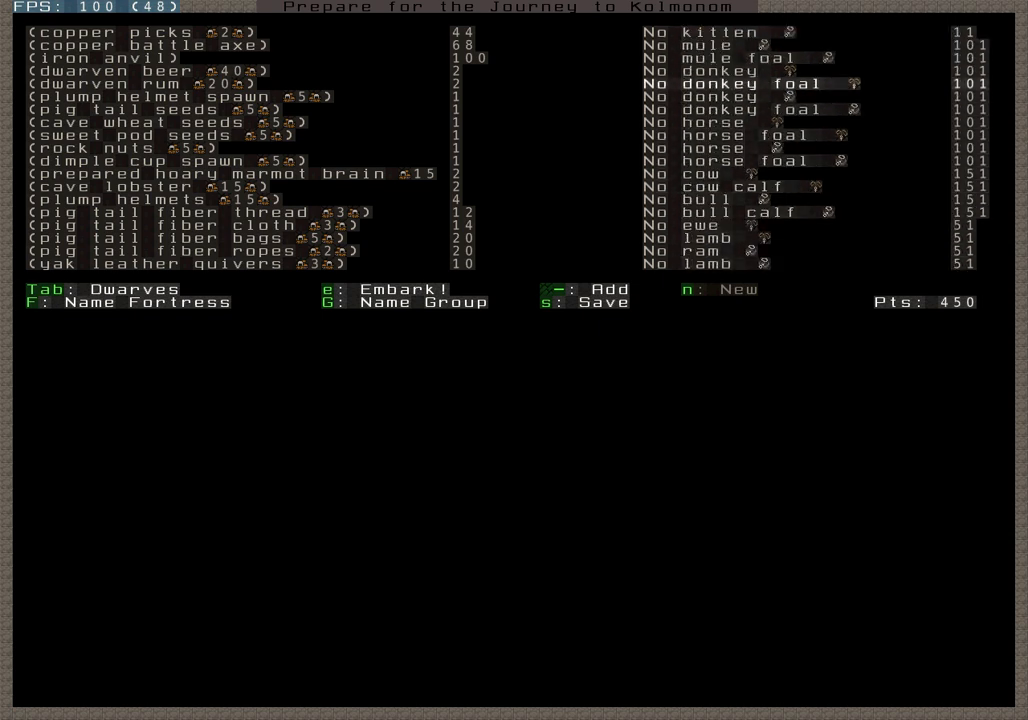
pyautogui.scroll(-3)
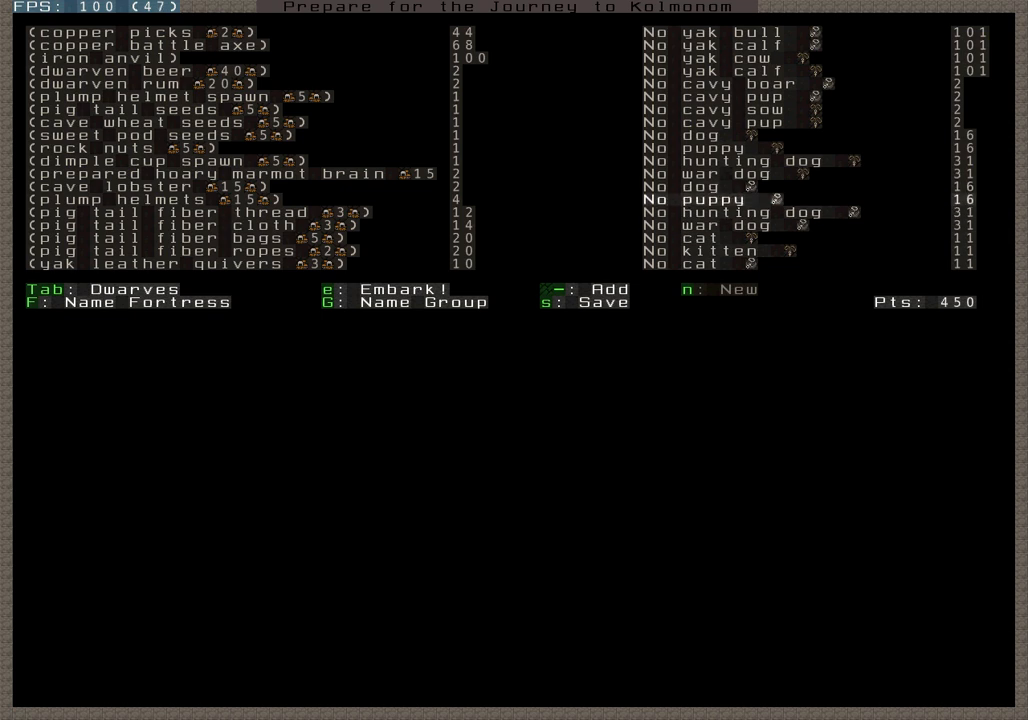
pyautogui.press('Down')
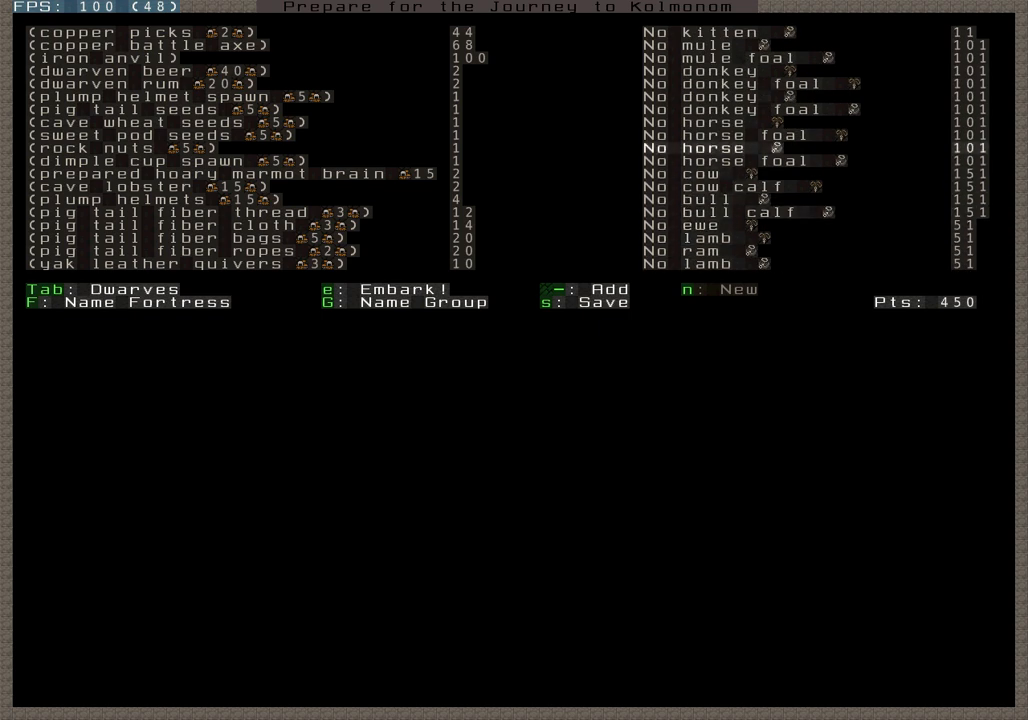
# Scroll down the animal list toward the cat entries
pyautogui.scroll(-3)
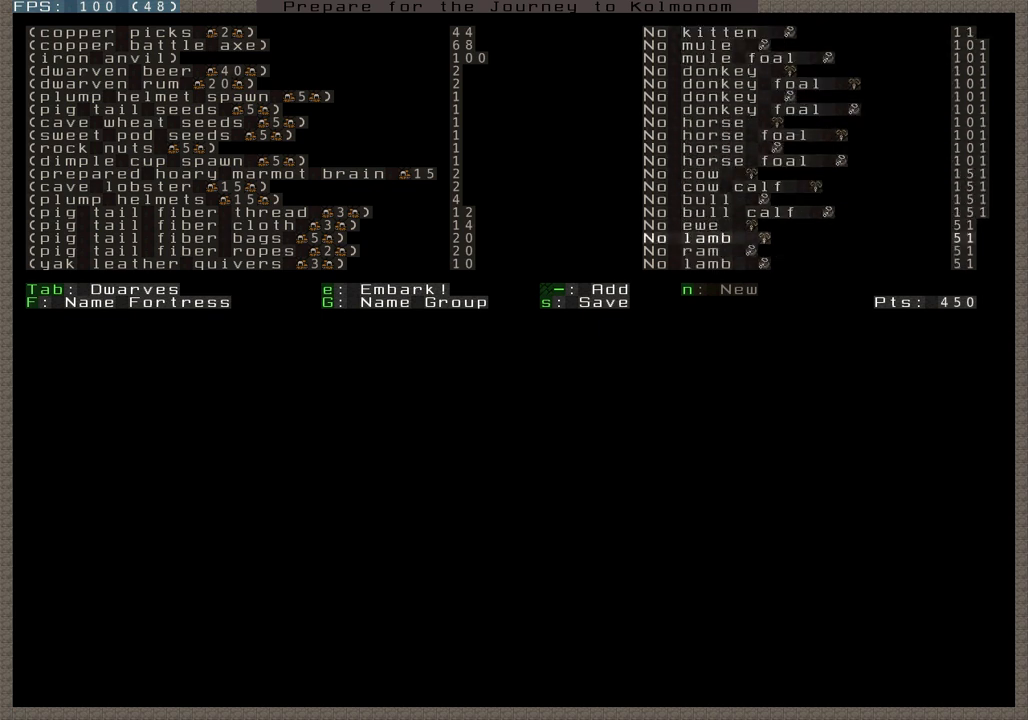
pyautogui.scroll(-3)
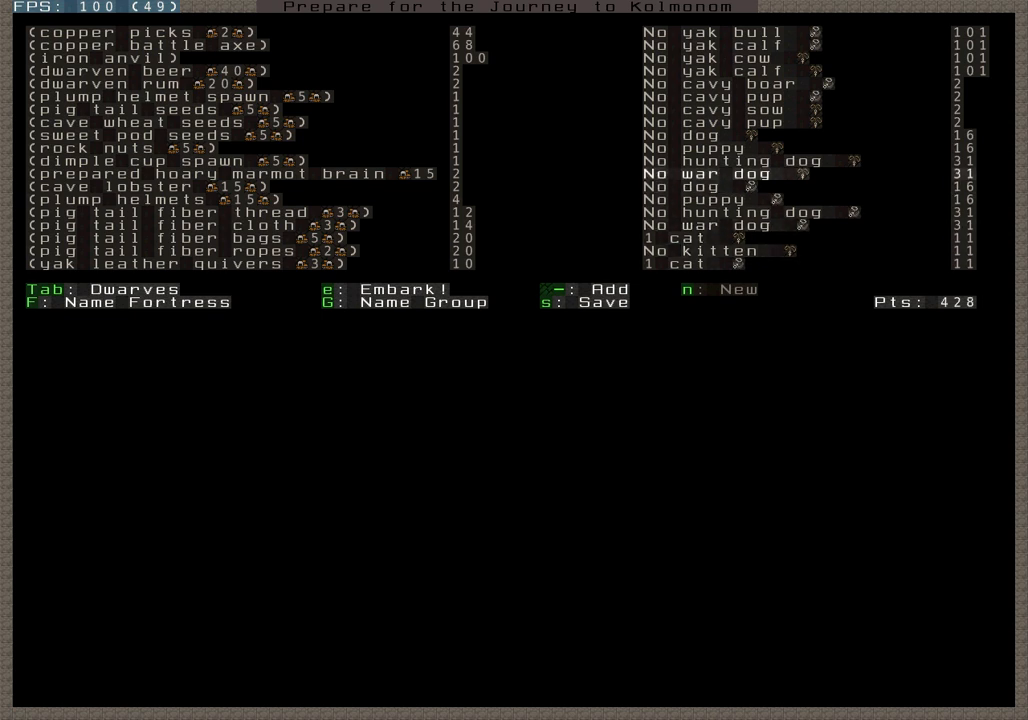
# Step past the hunting dog entry and move on to the dwarves' skill assignments
pyautogui.press('down')
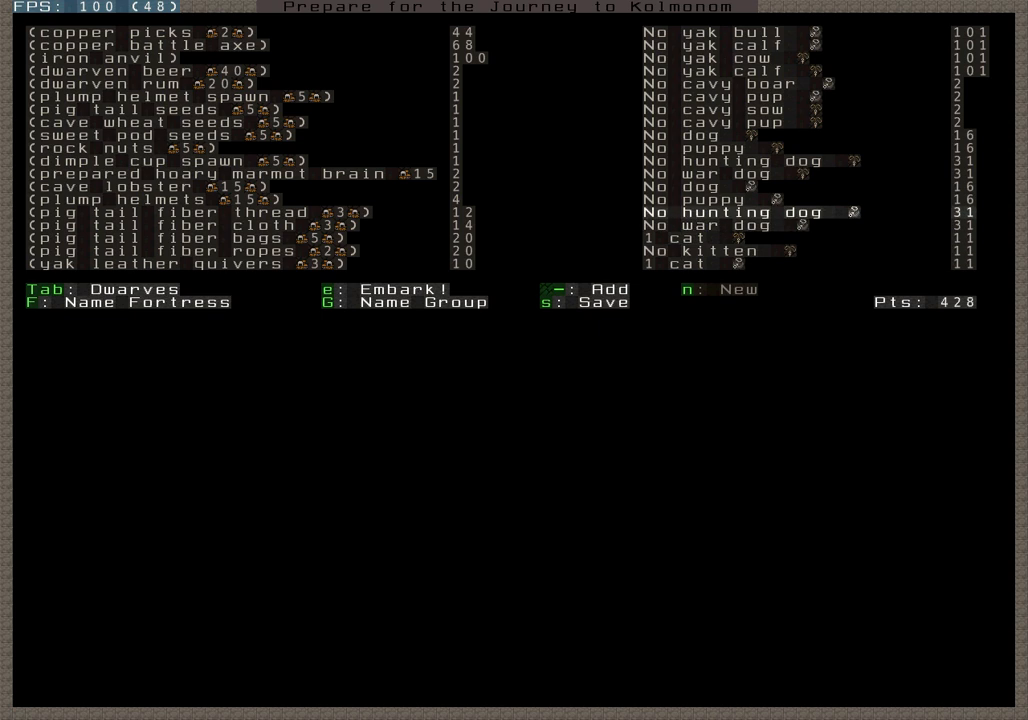
pyautogui.press('up')
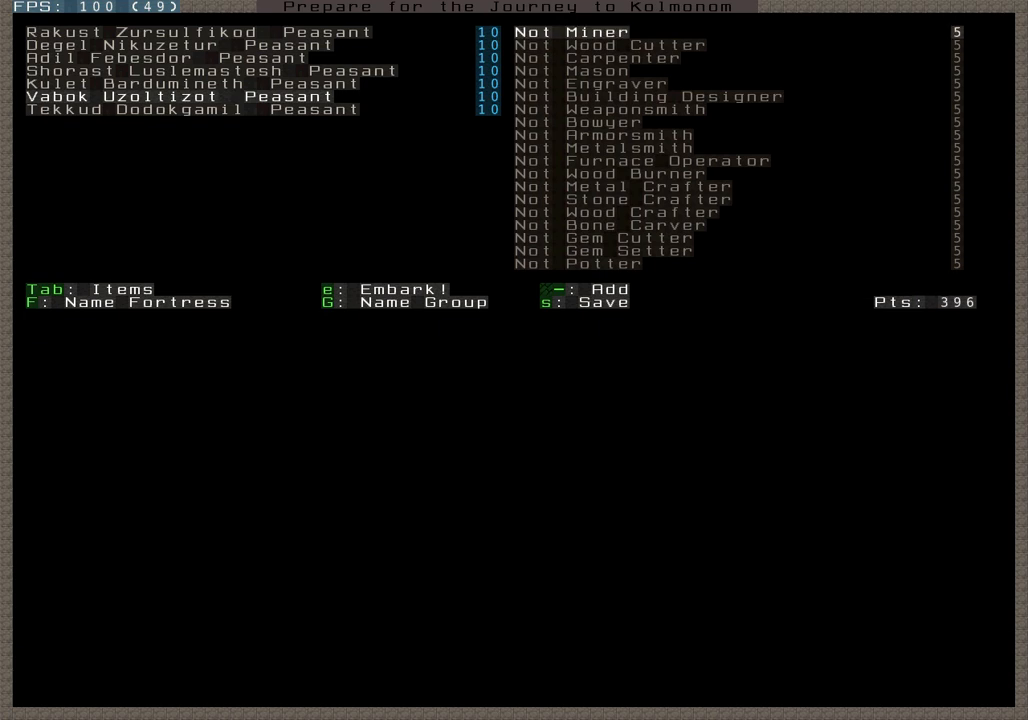
pyautogui.press('Tab')
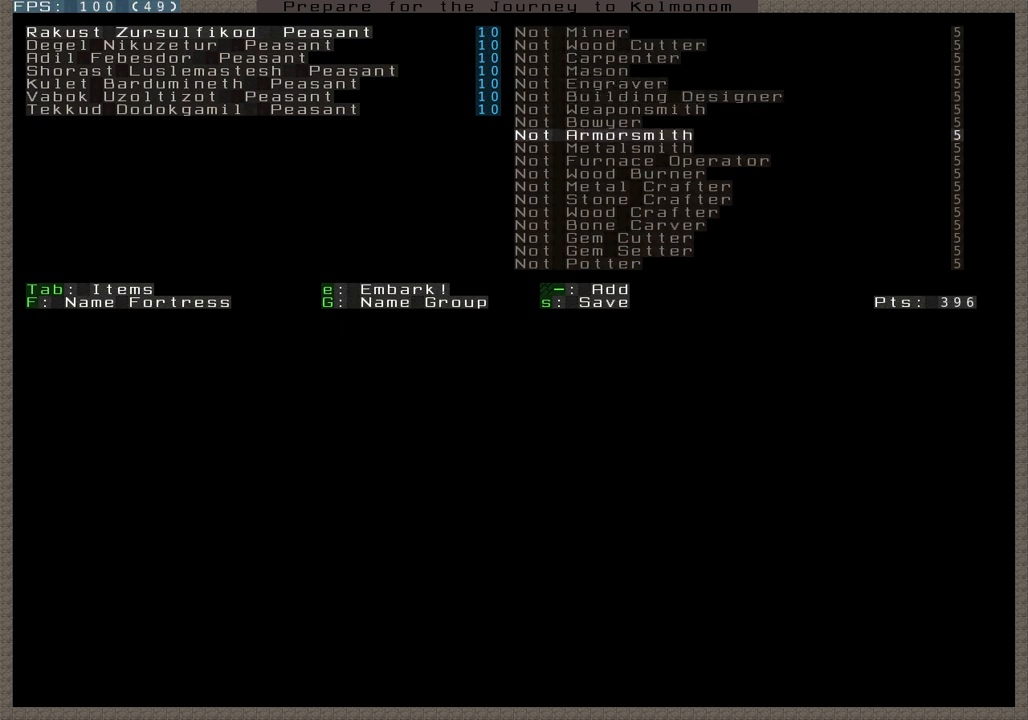
pyautogui.press('down')
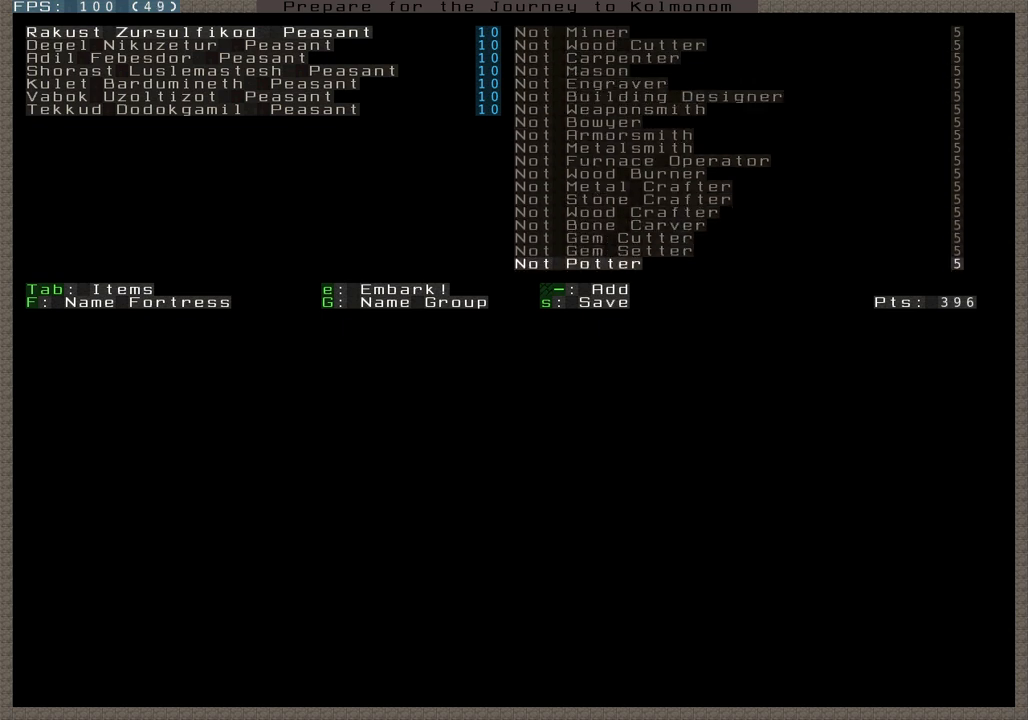
# Scroll down the dwarves' skill list on the preparation screen
pyautogui.scroll(-3)
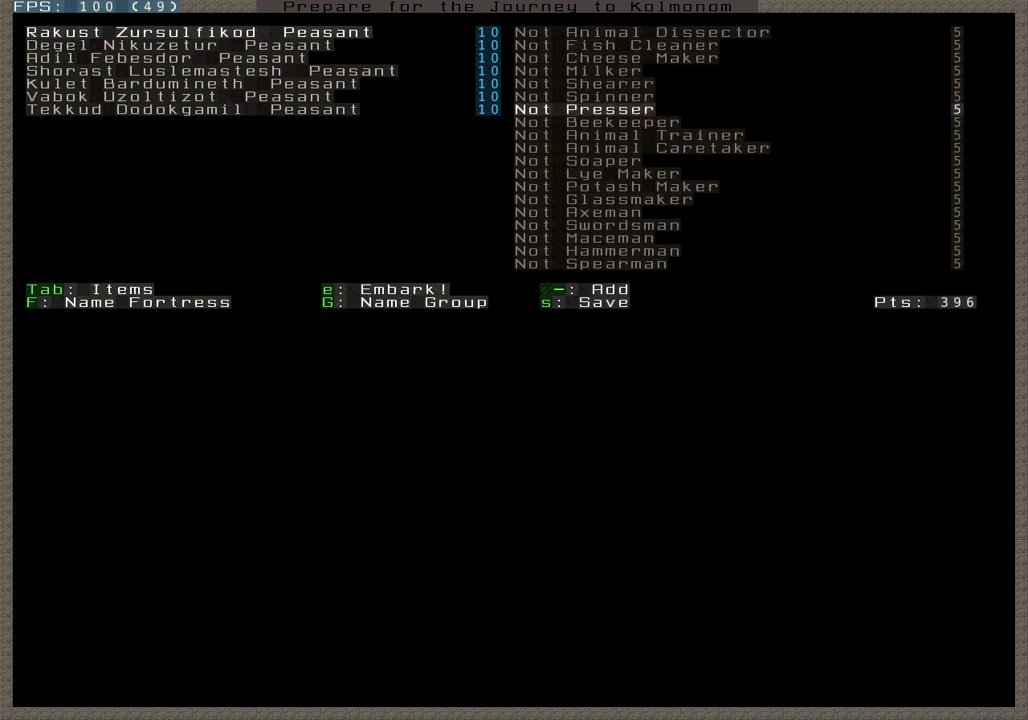
pyautogui.scroll(-3)
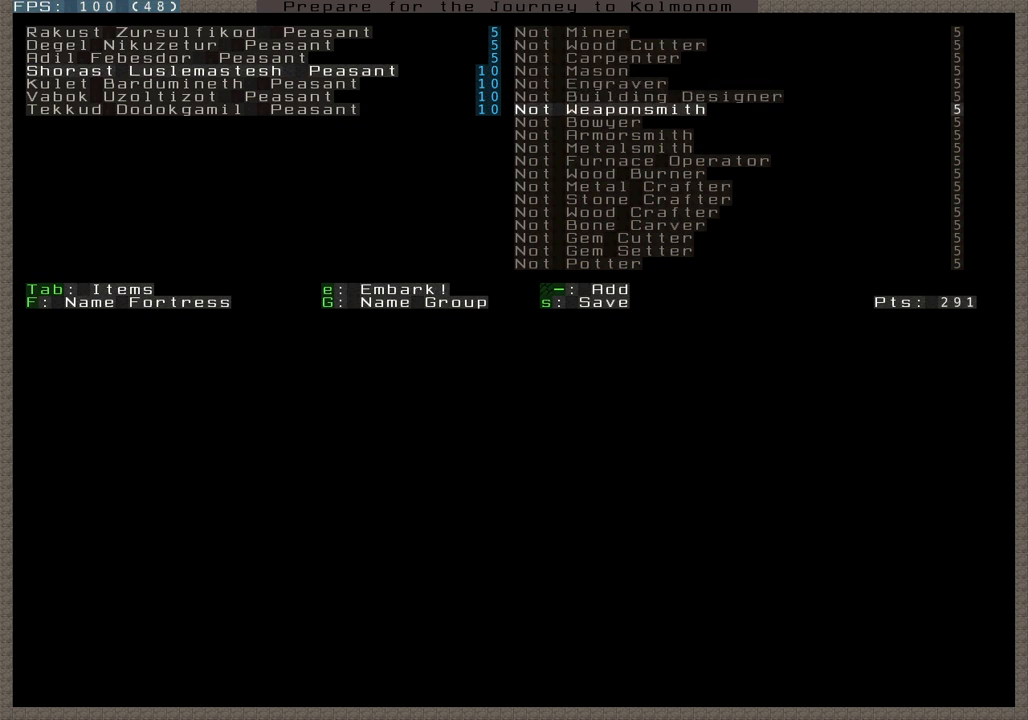
# Move up in Shorast Luslemastesh's skill list
pyautogui.press('up')
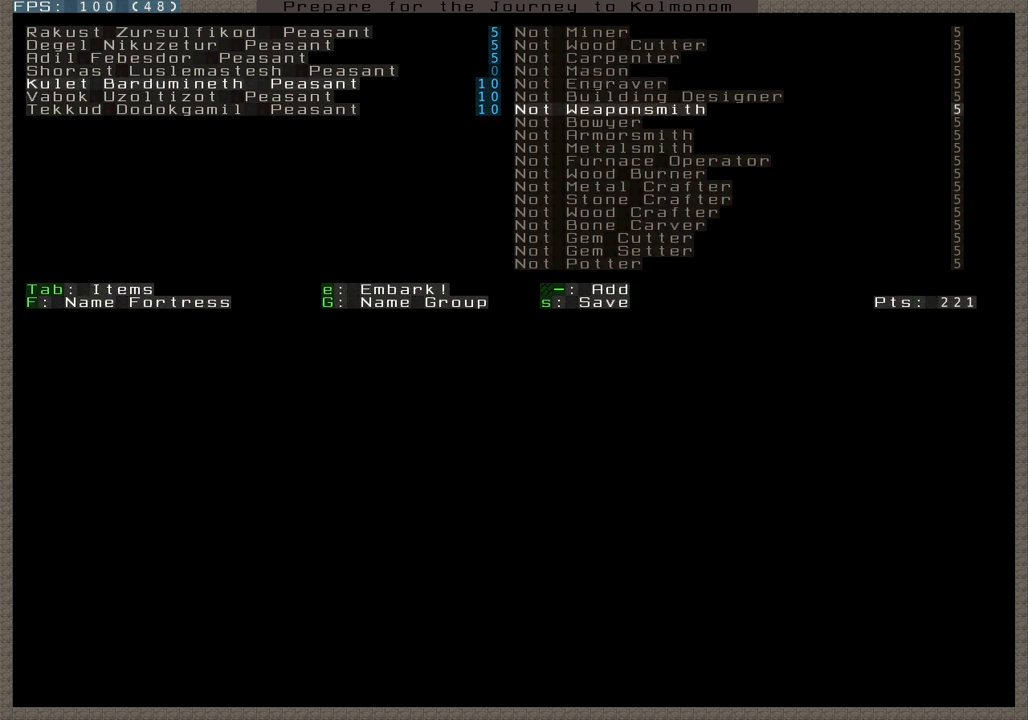
pyautogui.press('down')
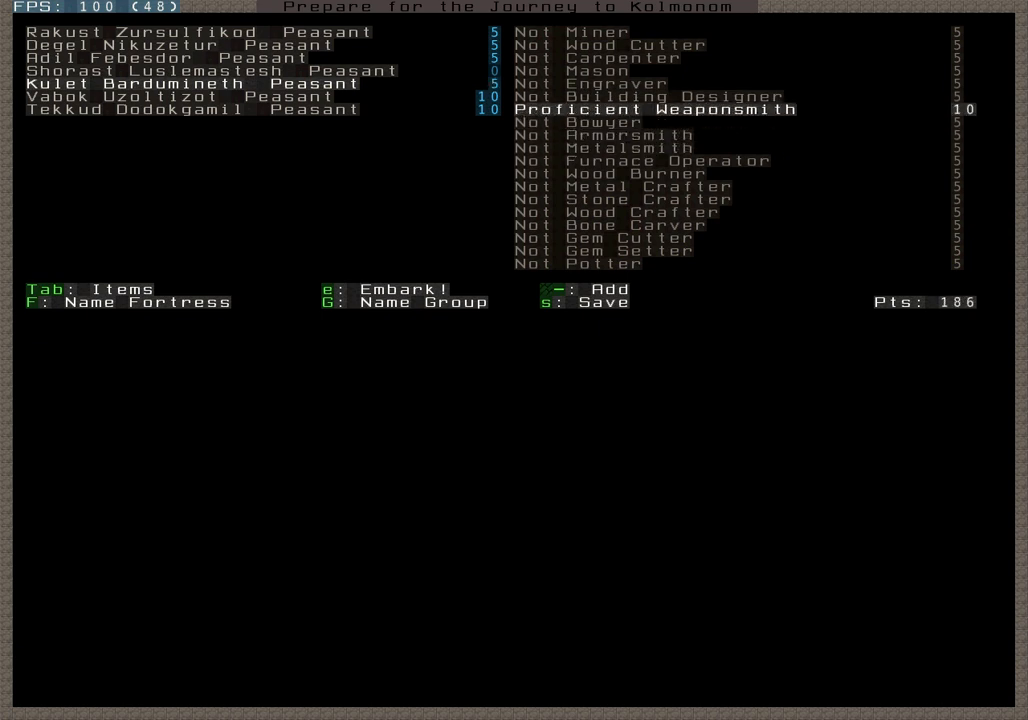
pyautogui.click(622, 135)
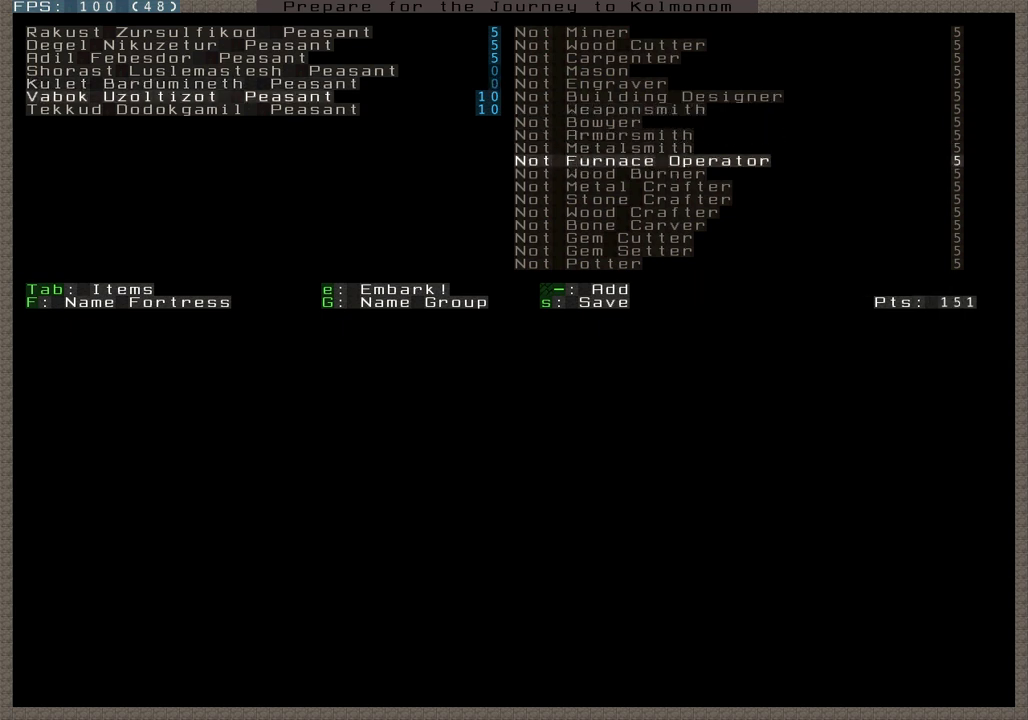
pyautogui.press('up')
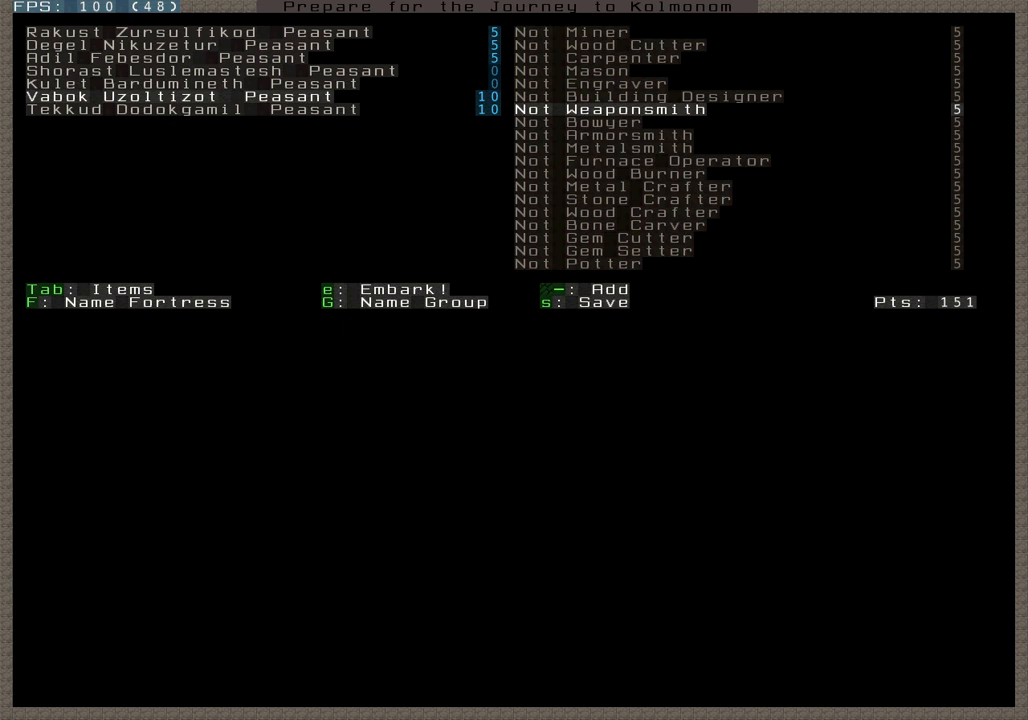
pyautogui.press('down')
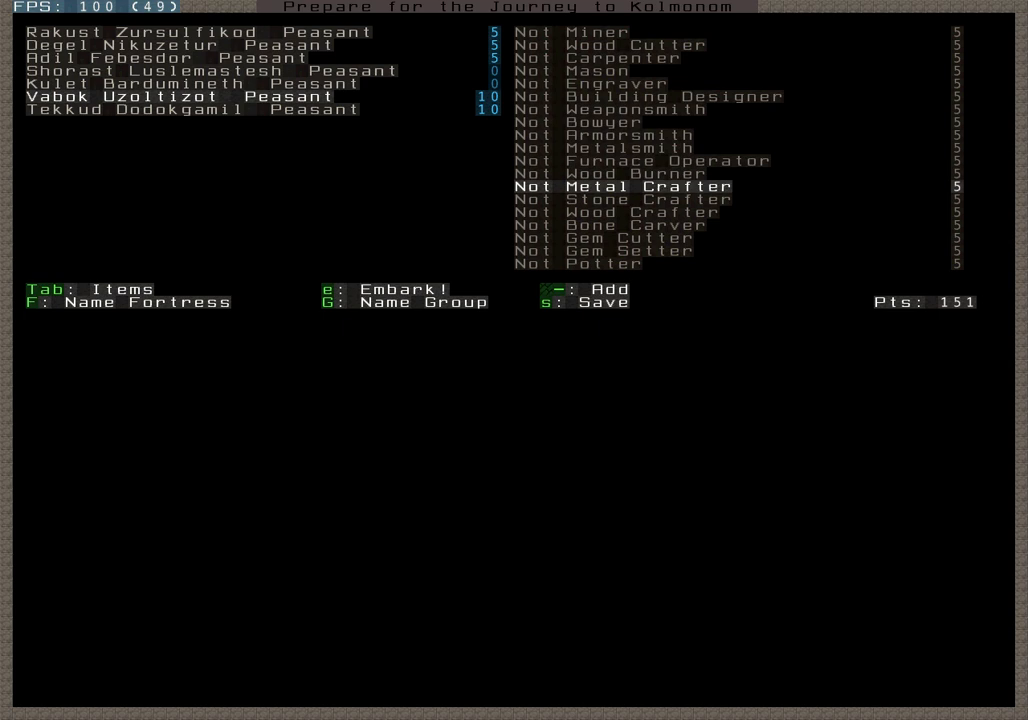
pyautogui.press('up')
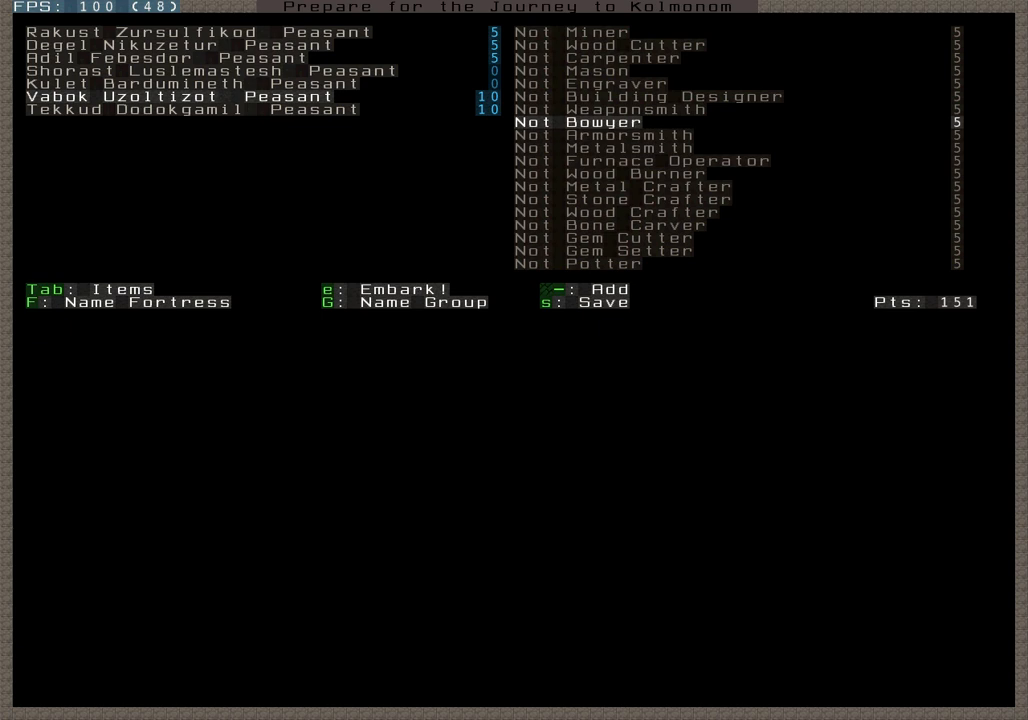
pyautogui.press('Down')
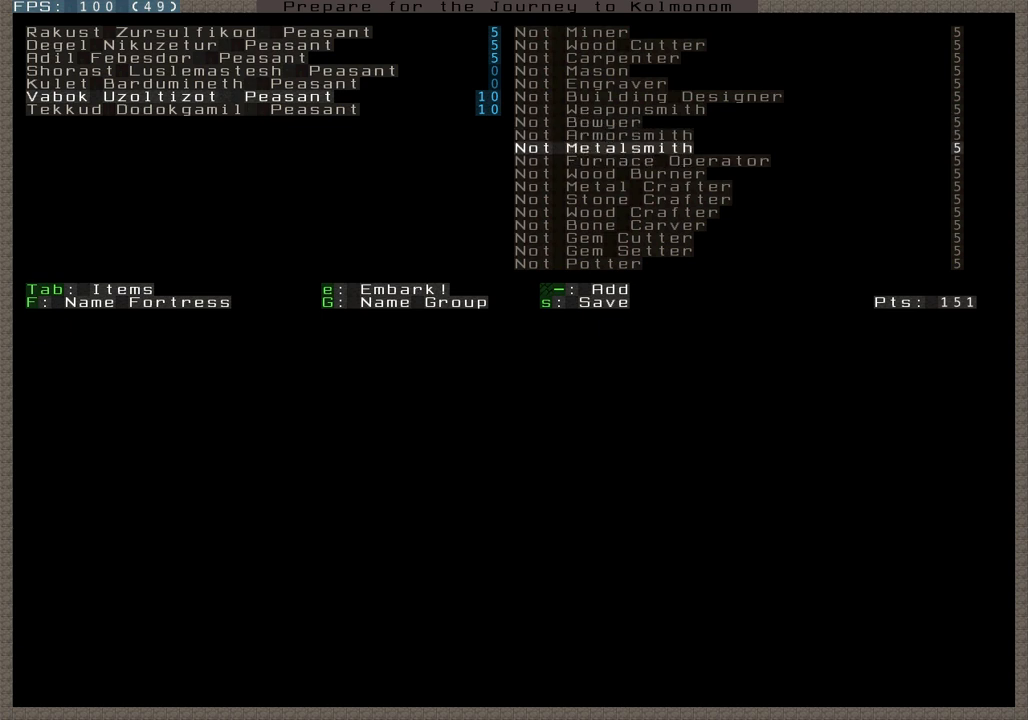
pyautogui.press('Down')
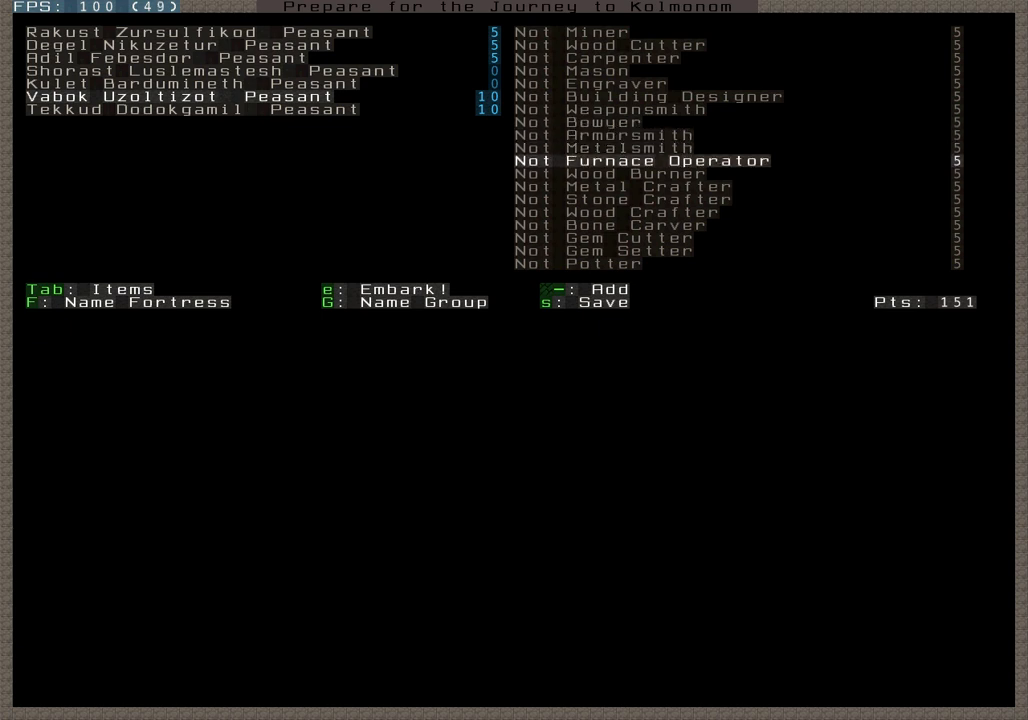
pyautogui.press('down')
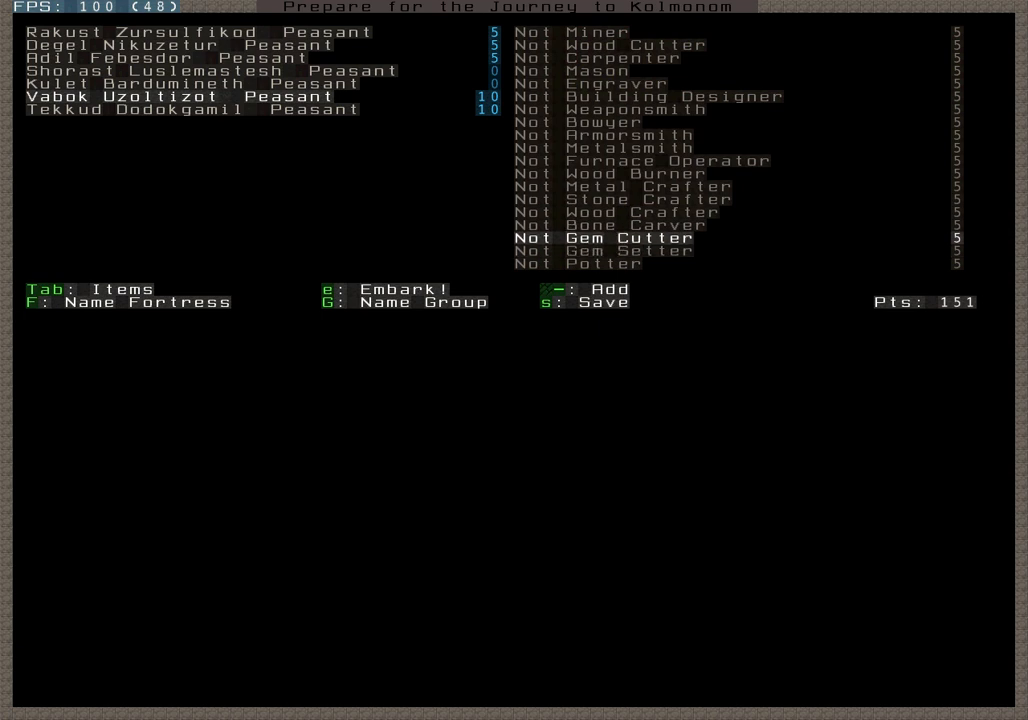
pyautogui.scroll(-3)
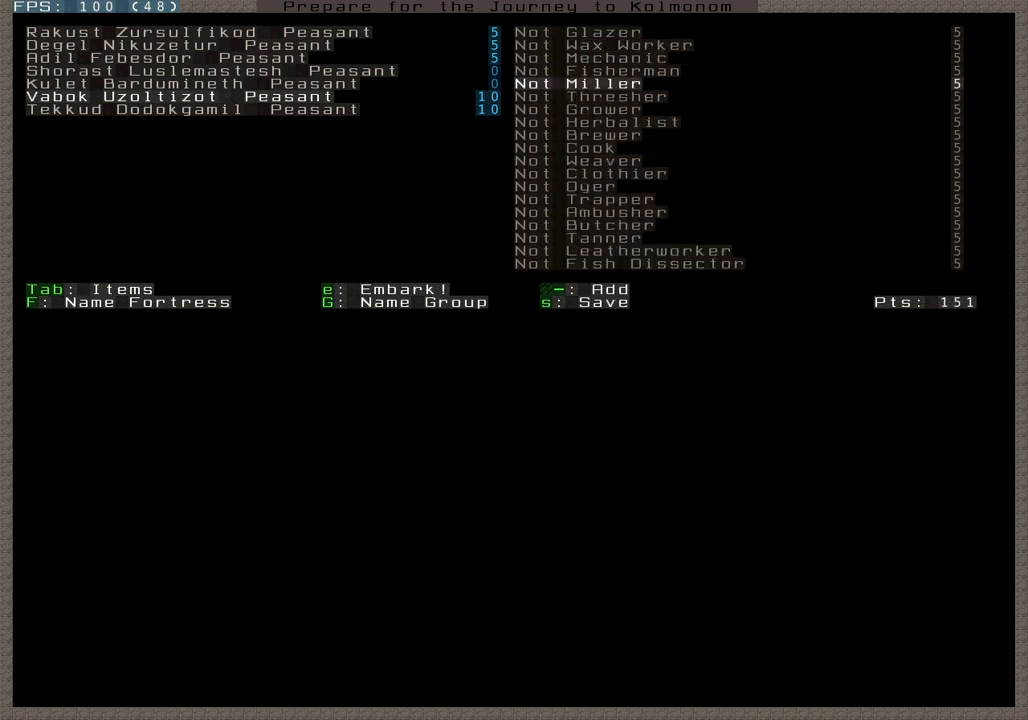
# Move down to the Brewer skill and page down the last dwarf's skill list
pyautogui.press('Down')
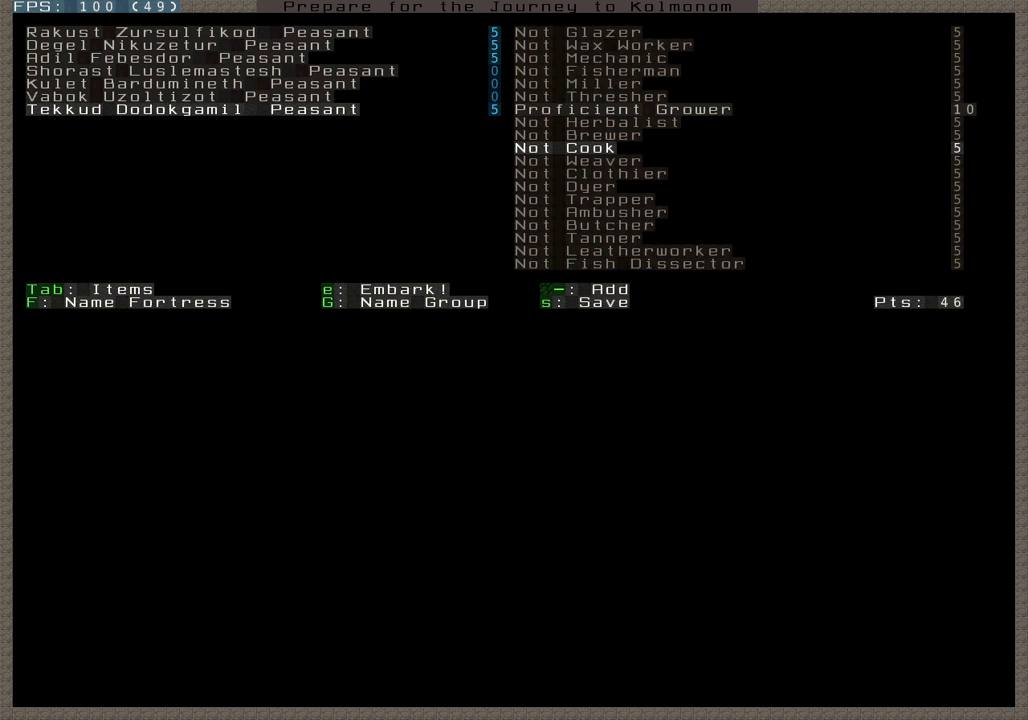
pyautogui.press('Down')
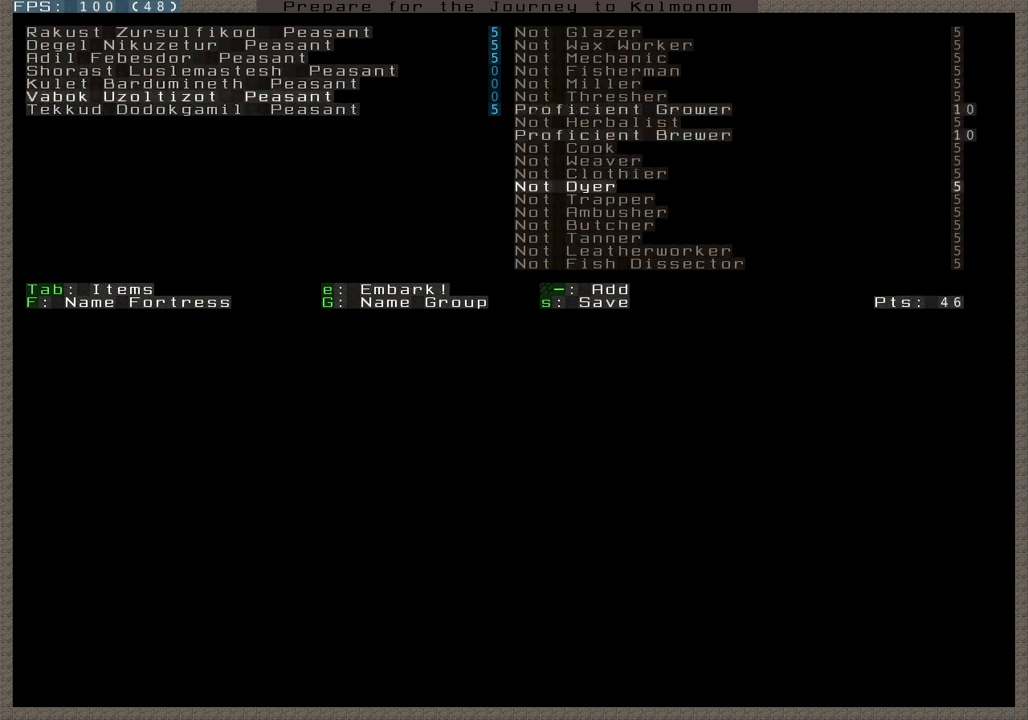
pyautogui.scroll(-3)
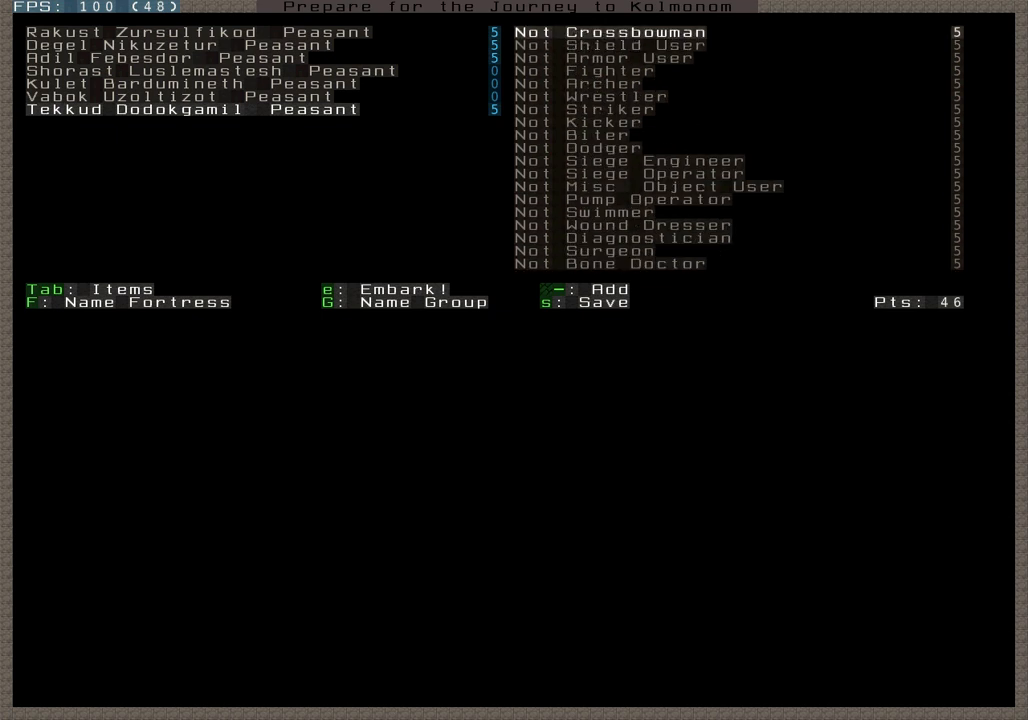
# Browse the remaining skill pages, then switch to the embark supplies list
pyautogui.scroll(-3)
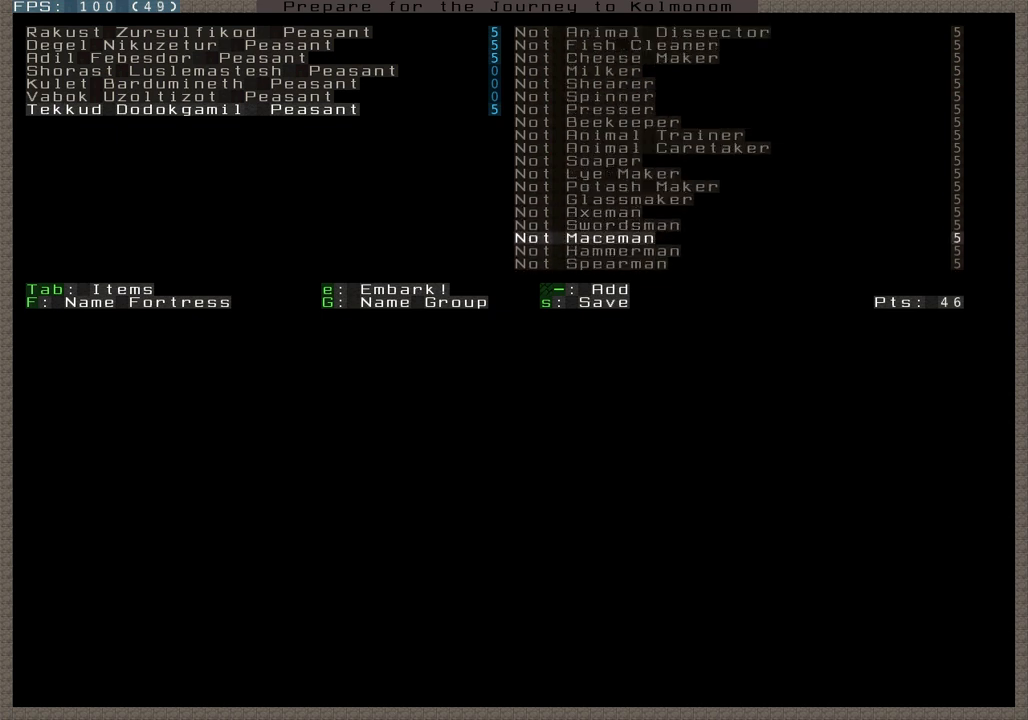
pyautogui.press('Down')
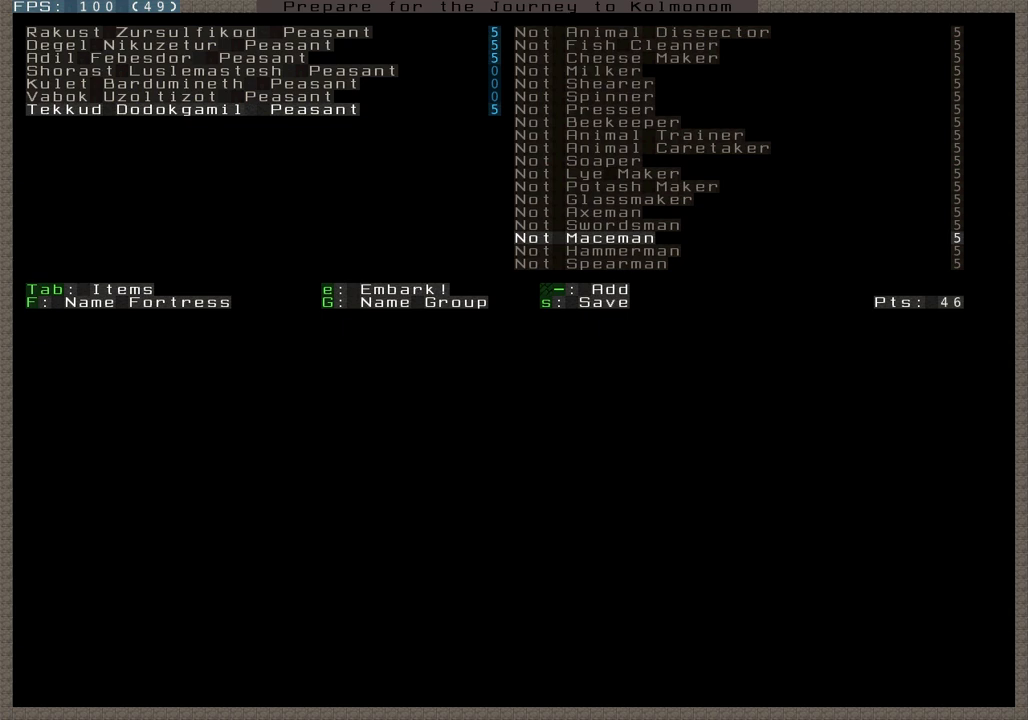
pyautogui.press('Tab')
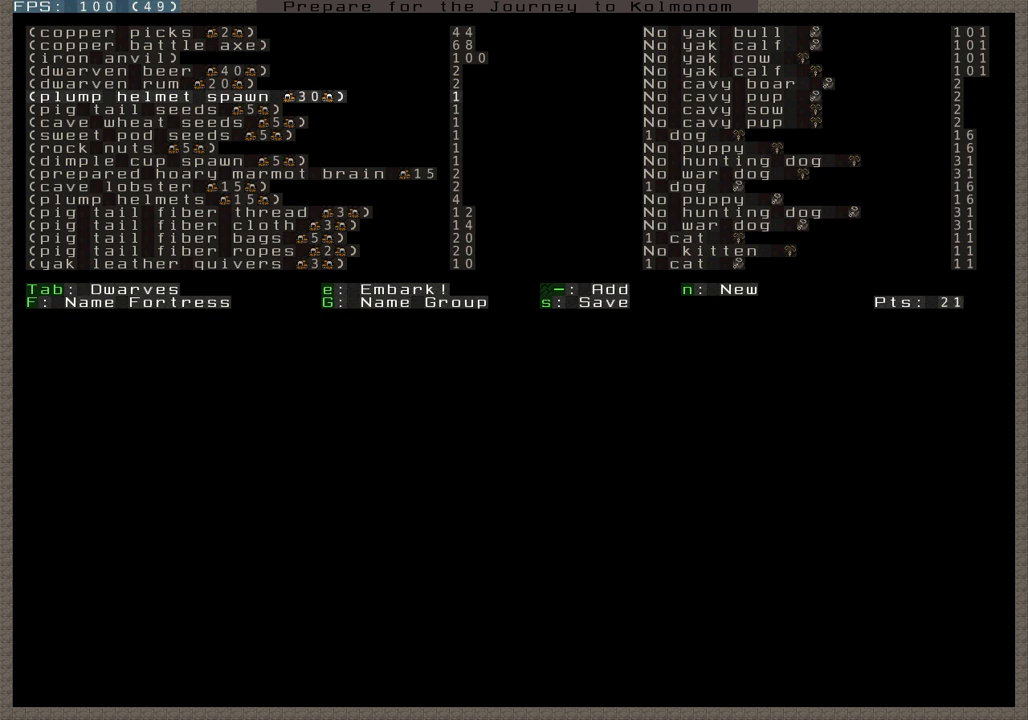
pyautogui.press('down')
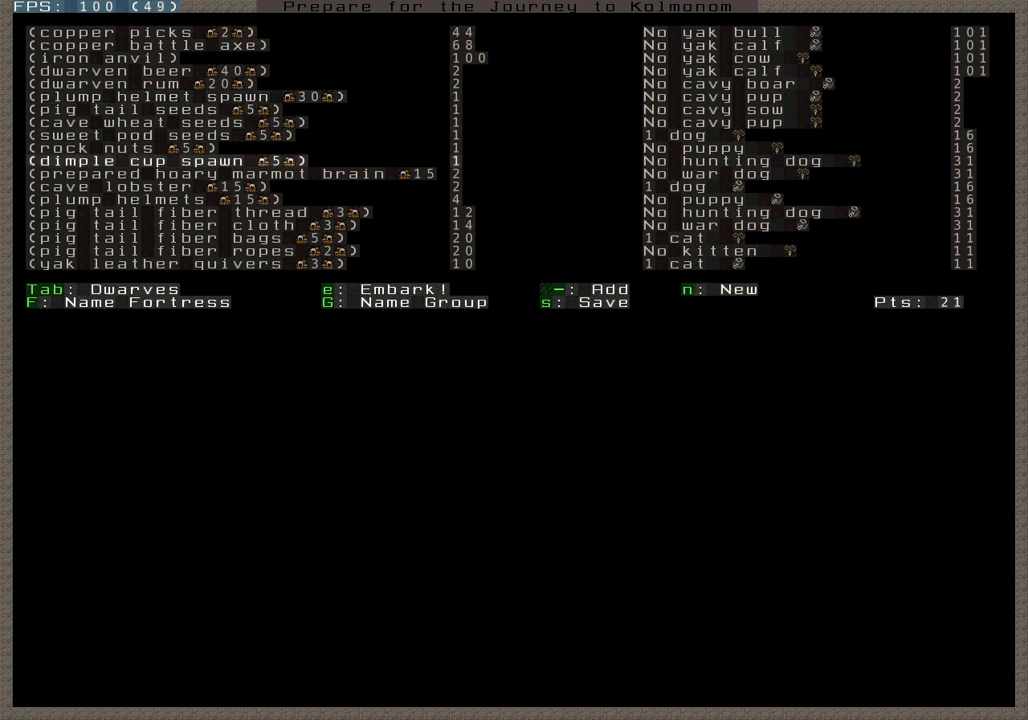
pyautogui.press('Down')
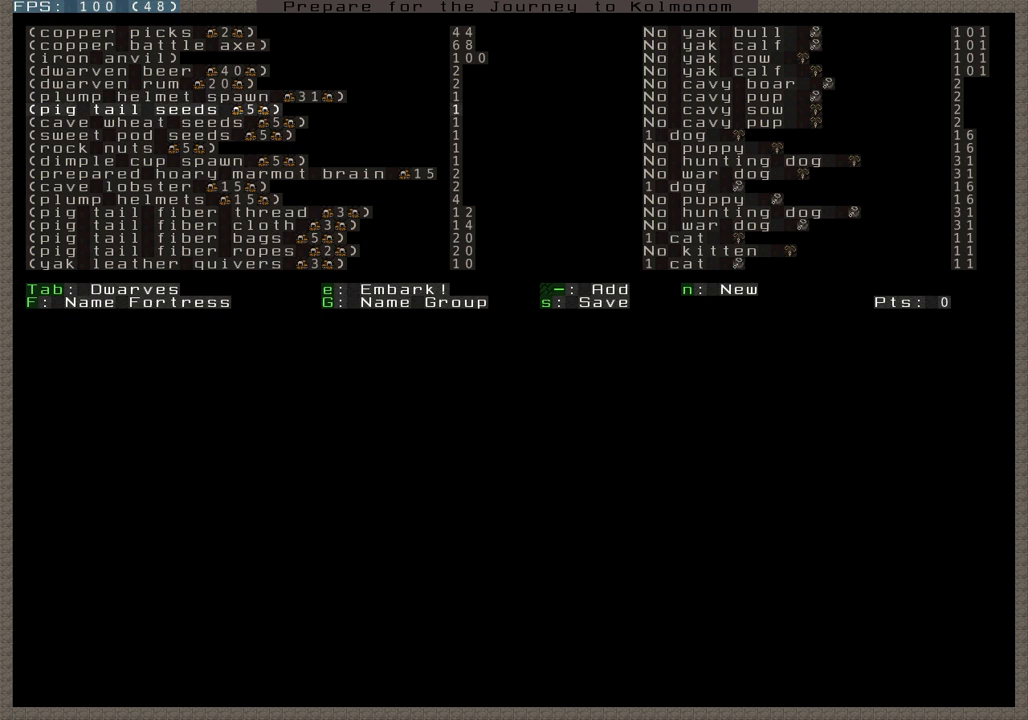
pyautogui.press('down')
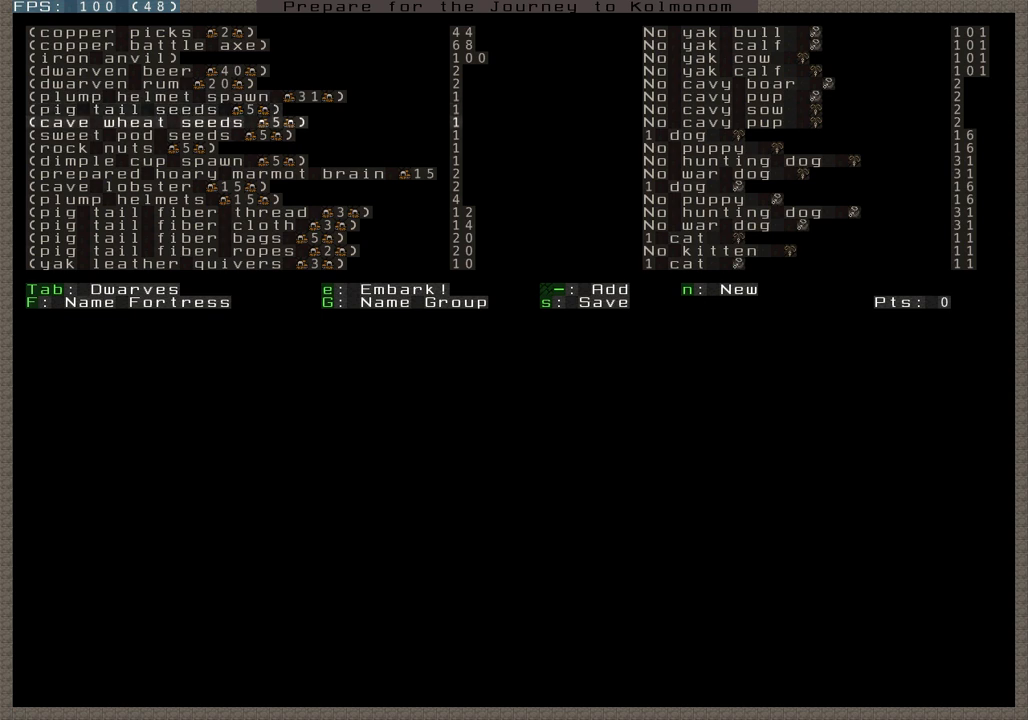
pyautogui.press('Down')
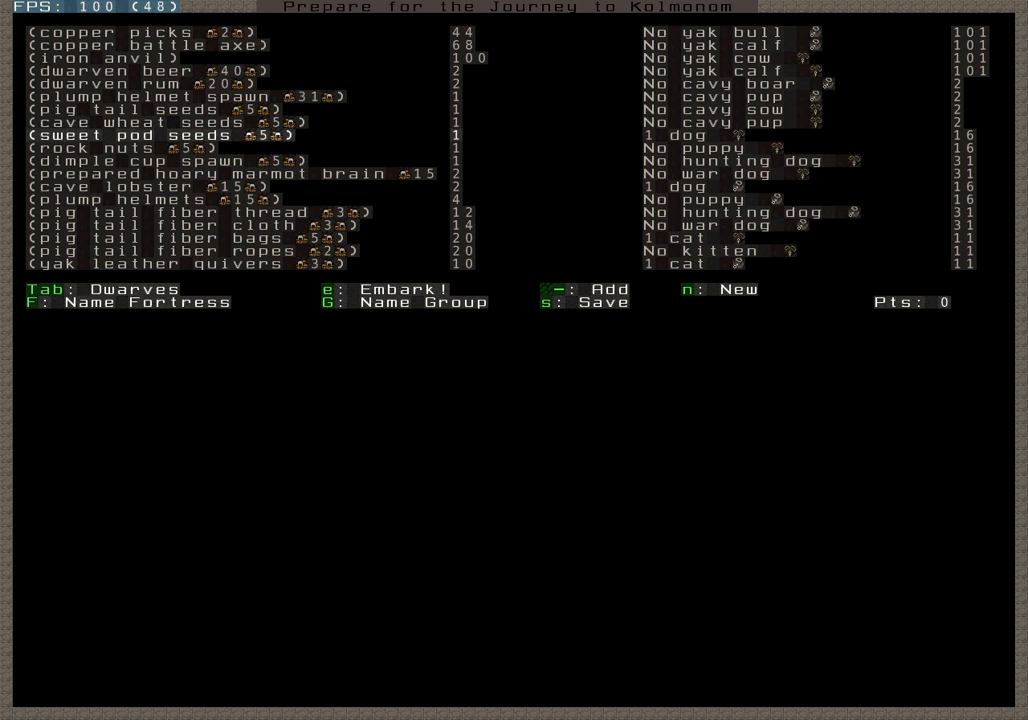
pyautogui.press('Down')
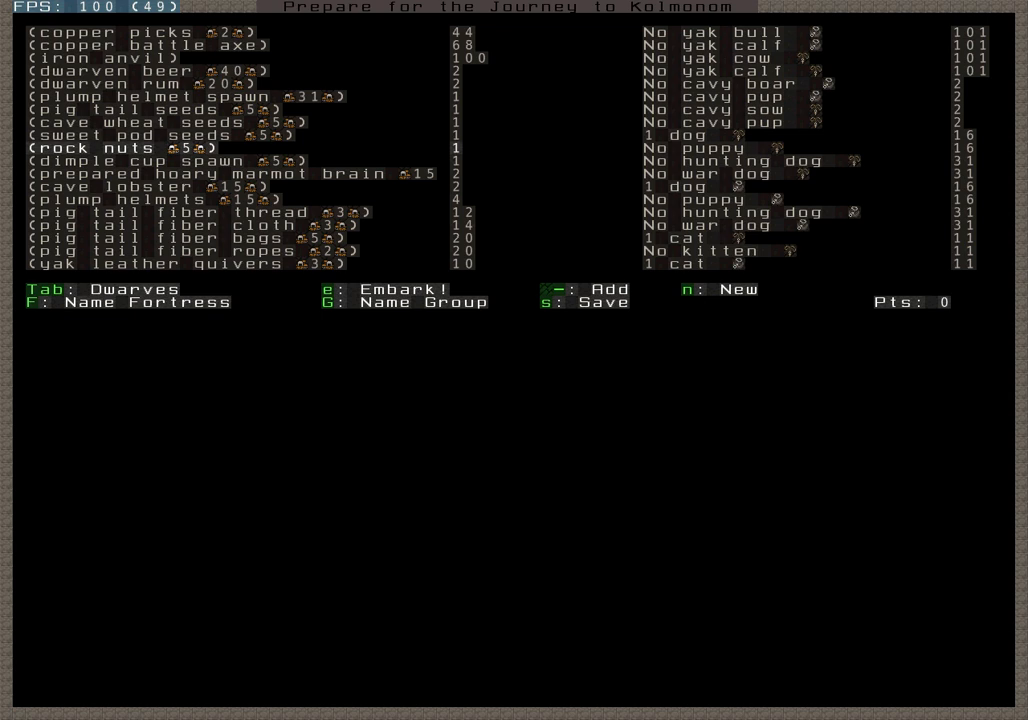
pyautogui.press('down')
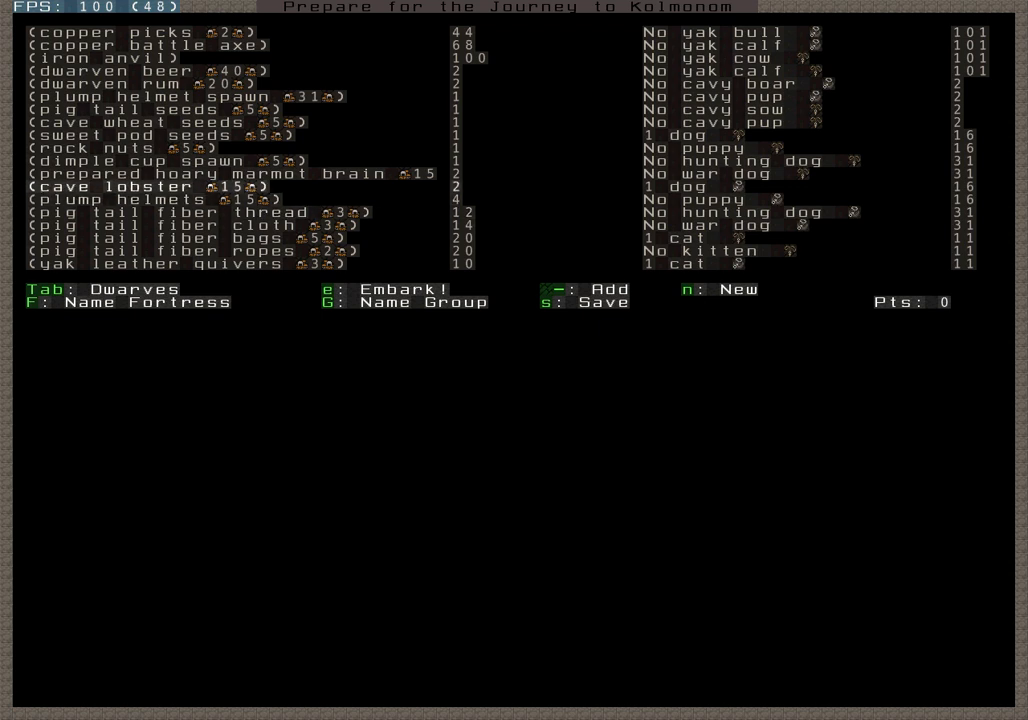
pyautogui.press('up')
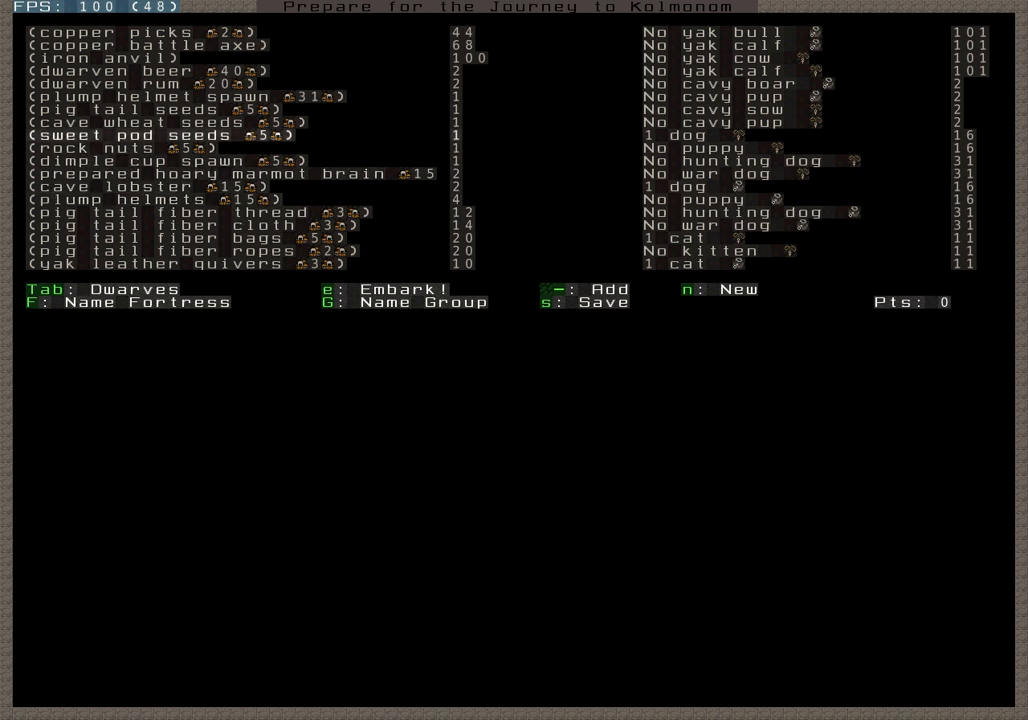
pyautogui.press('up')
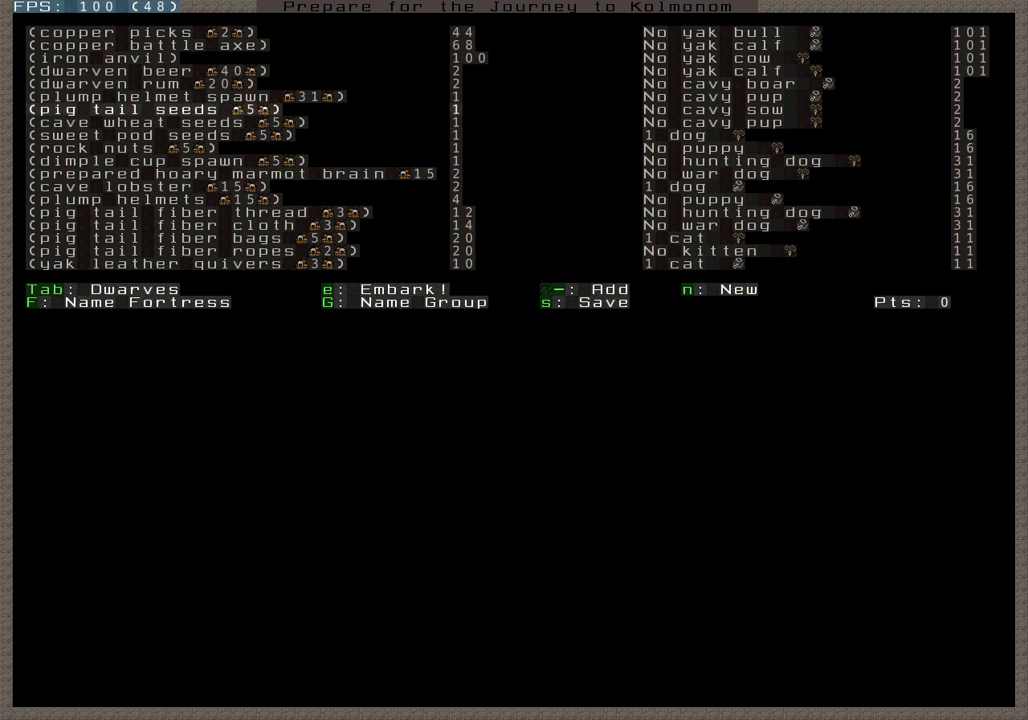
pyautogui.press('up')
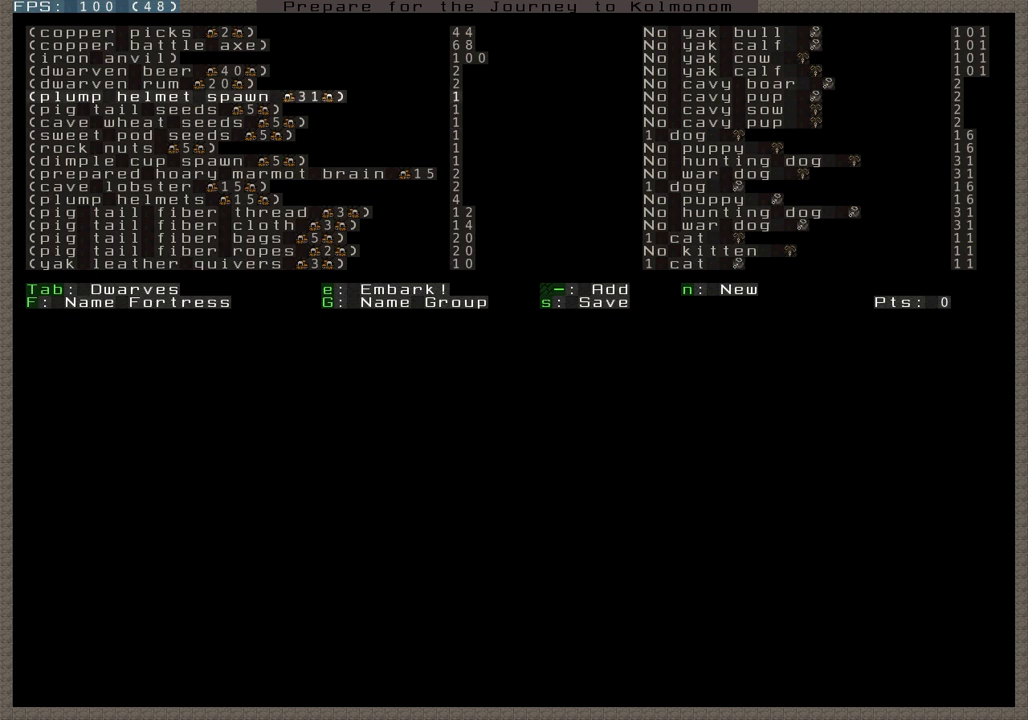
pyautogui.press('up')
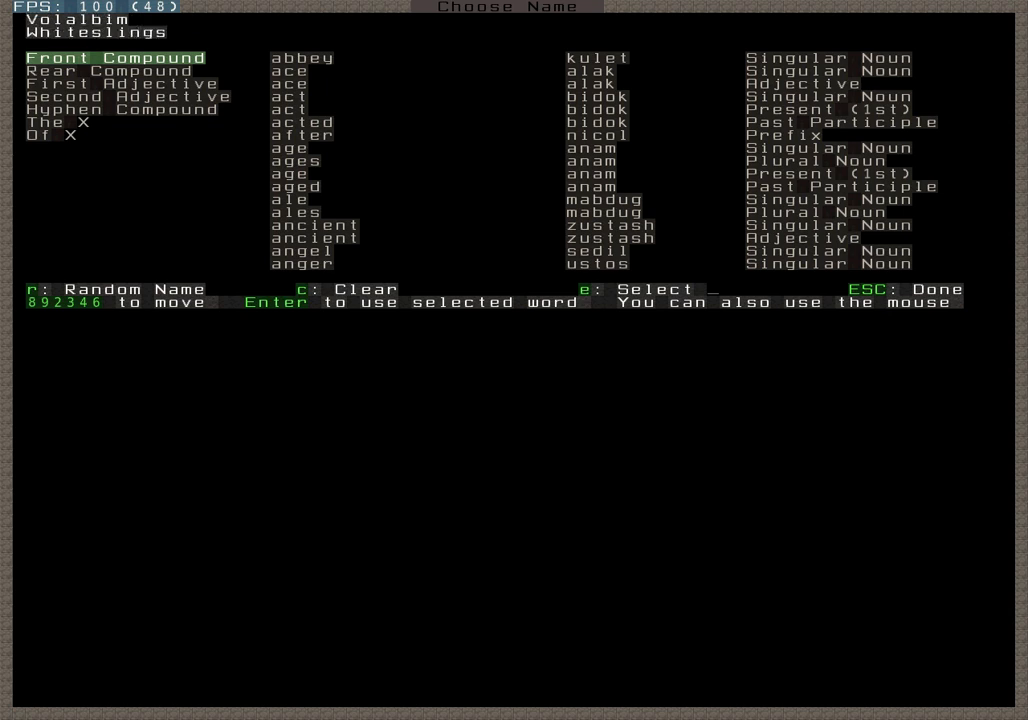
# Reroll random fortress names until it reads Nirmekkadol Defensegems
pyautogui.press('r')
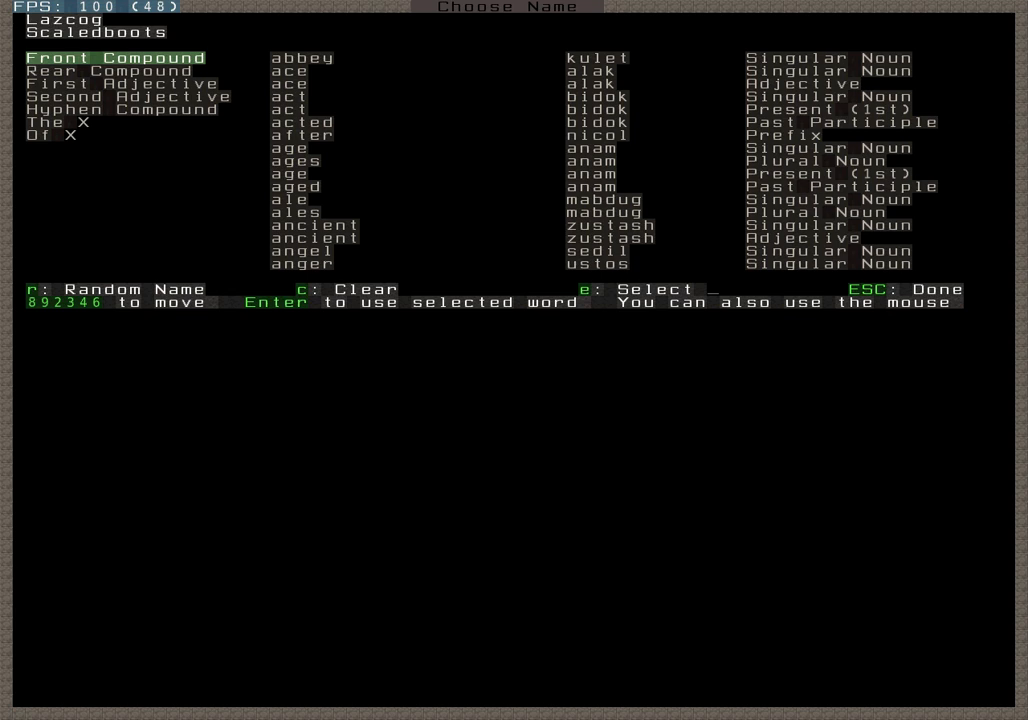
pyautogui.click(108, 289)
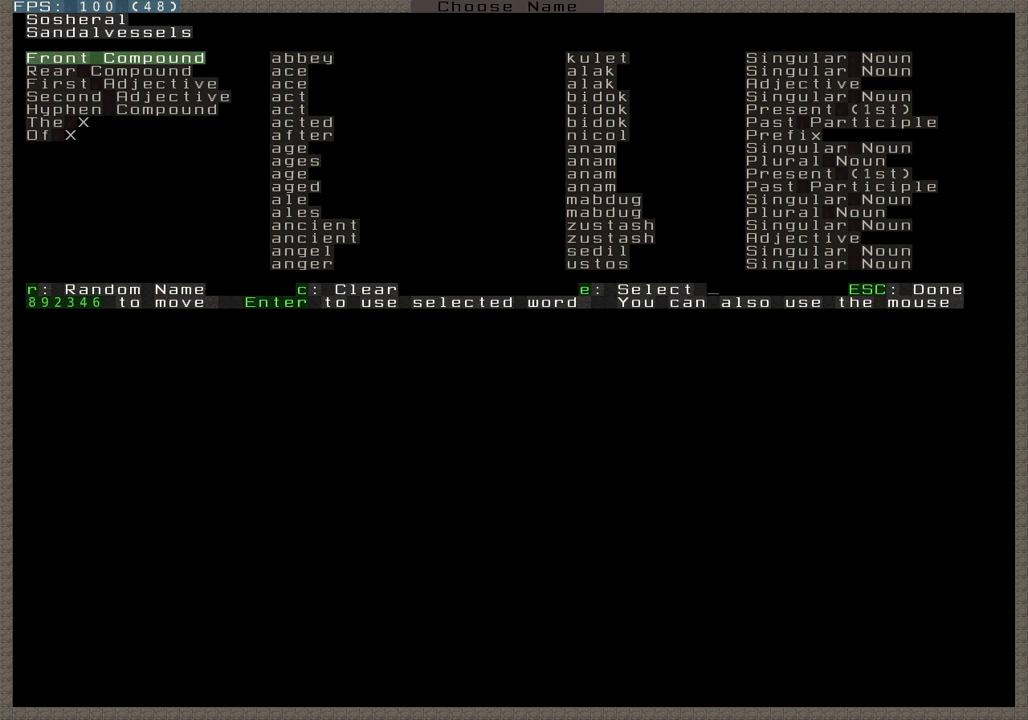
pyautogui.press('r')
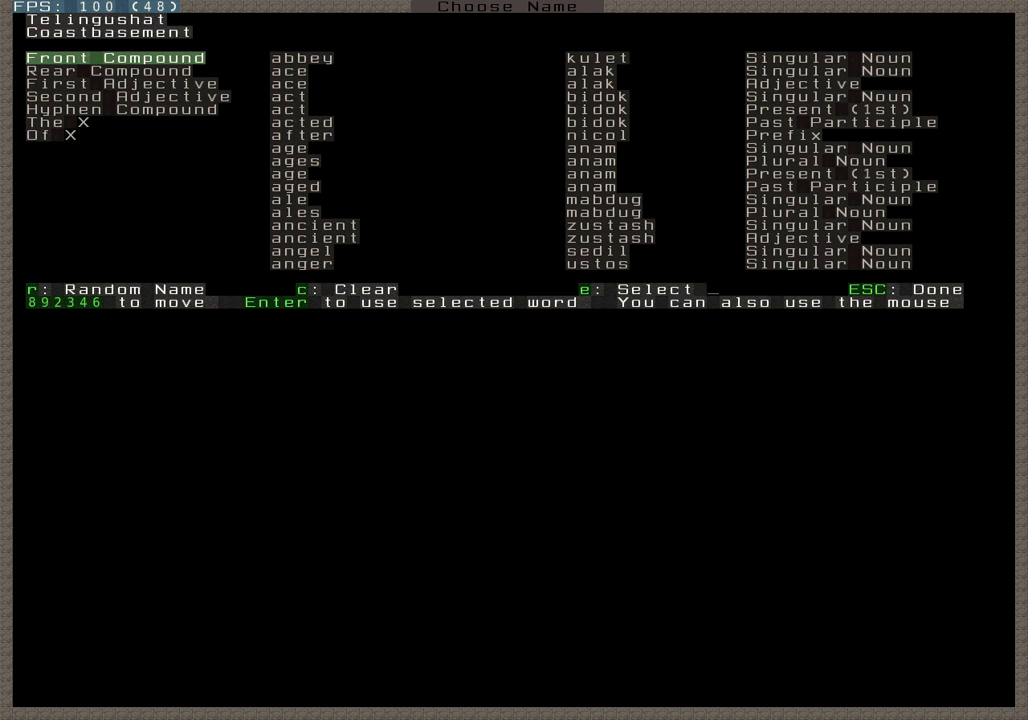
pyautogui.press('r')
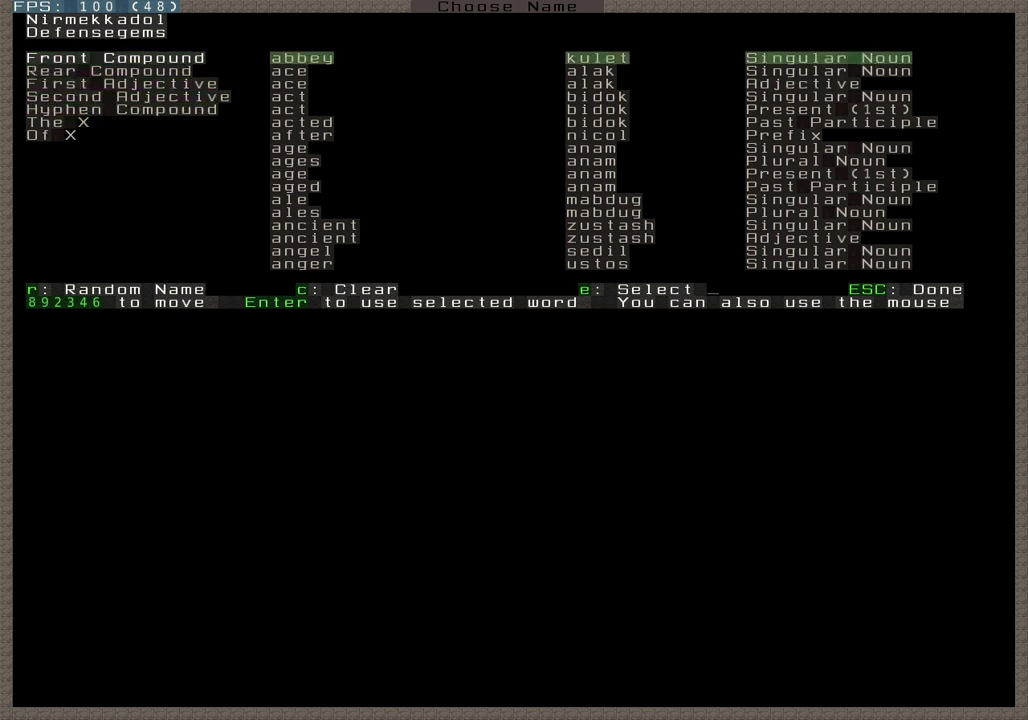
# Pick compound and adjective words such as 'ancient' to name the fortress Tosiddurad Zustash
pyautogui.click(57, 122)
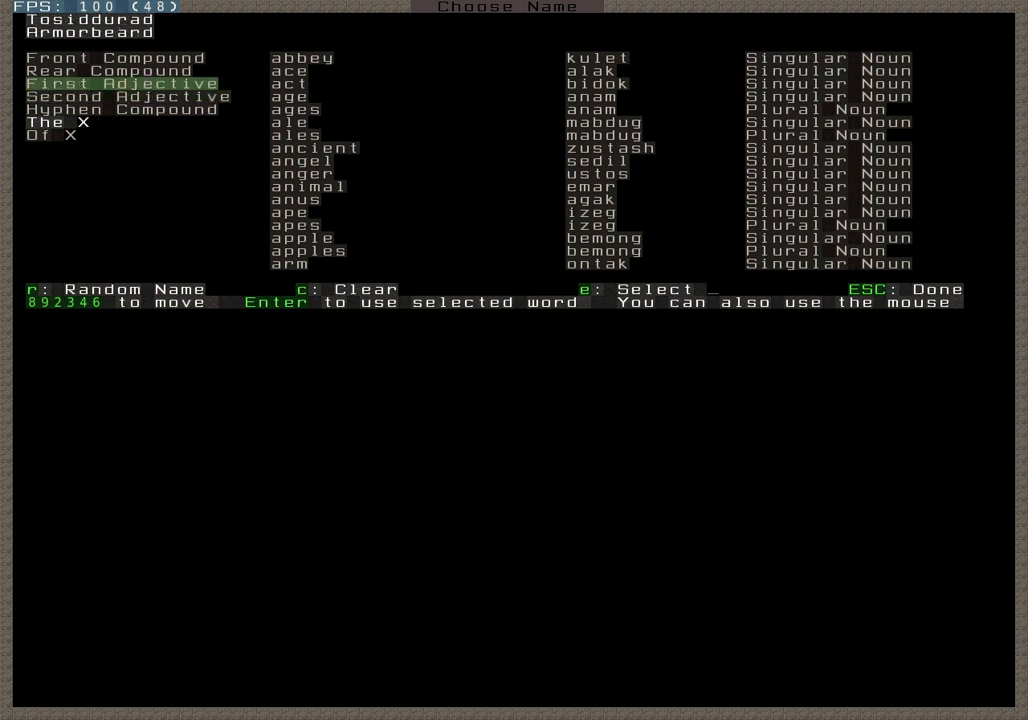
pyautogui.click(56, 122)
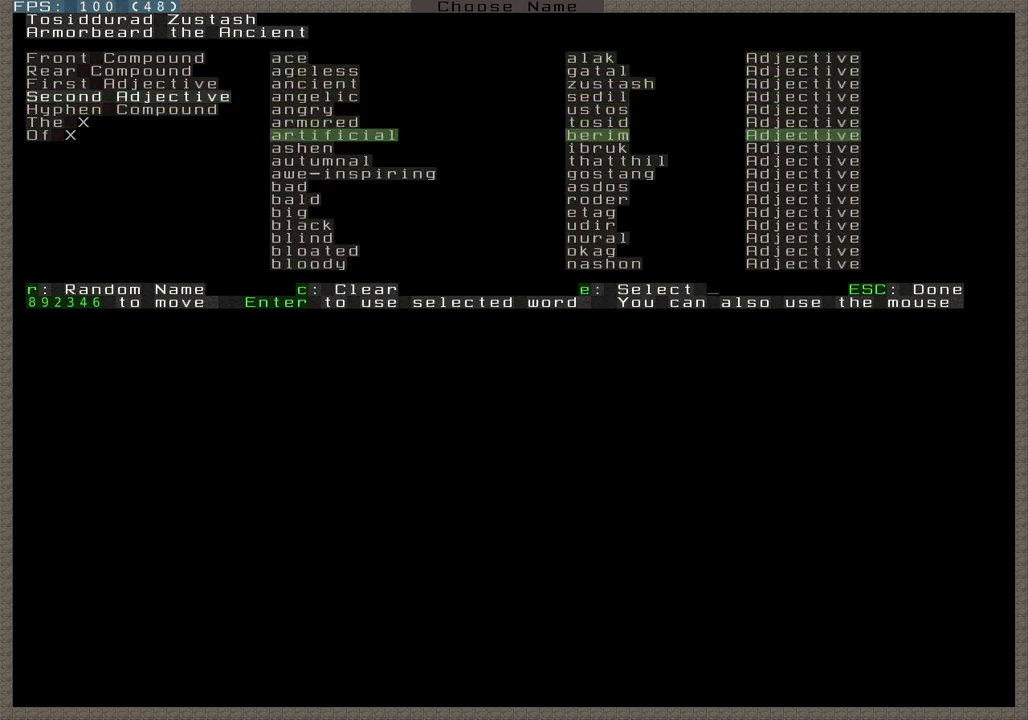
pyautogui.press('Down')
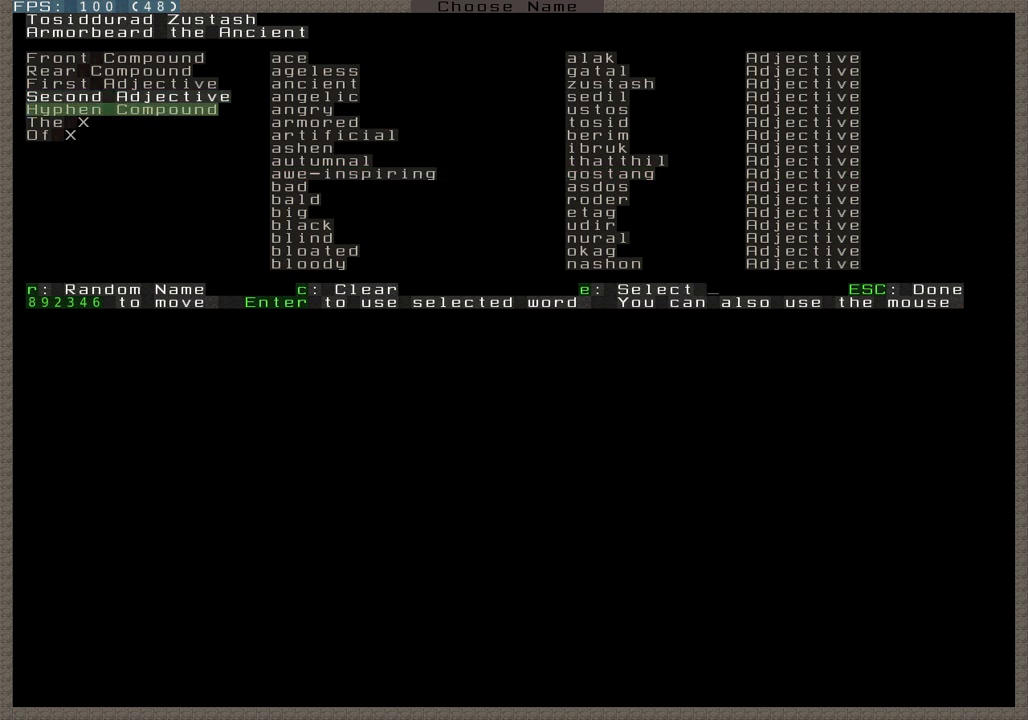
pyautogui.click(110, 96)
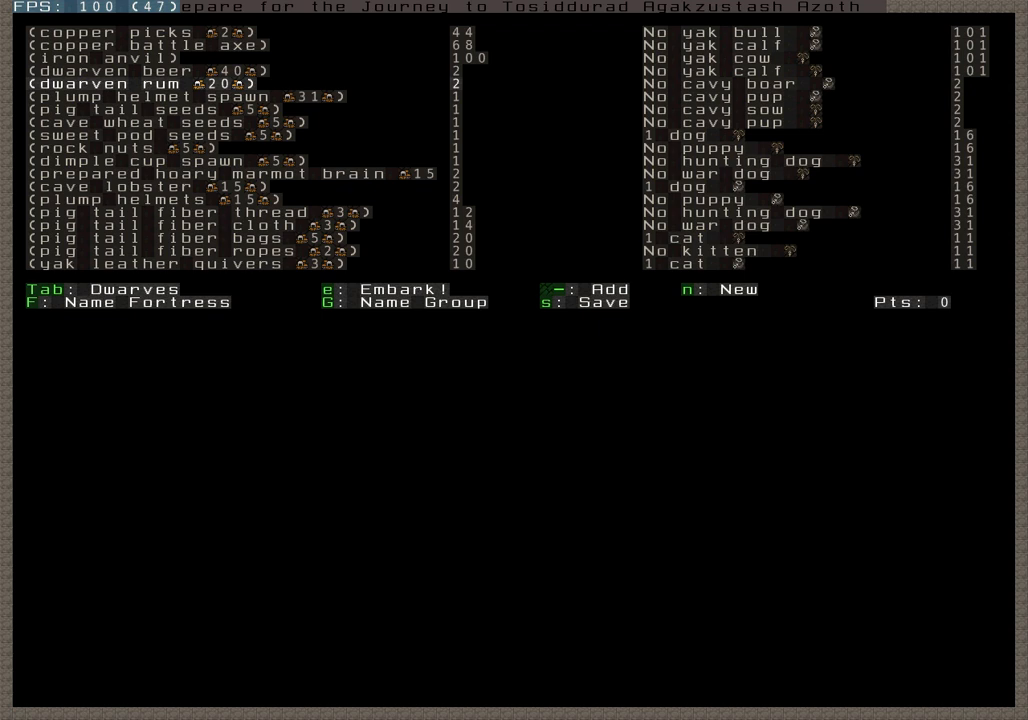
# Finish naming Tosiddurad Agakzustash Azoth and embark to the live fortress map
pyautogui.click(378, 289)
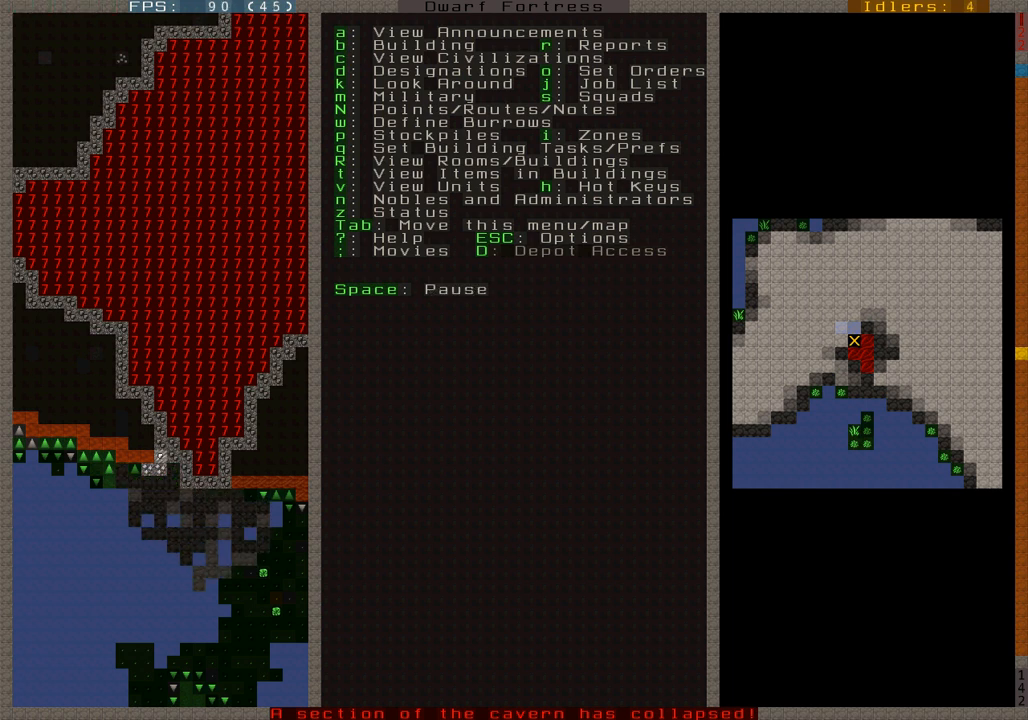
# Pause the game and view level 140 at the marsh shoreline southwest of the volcano
pyautogui.press('space')
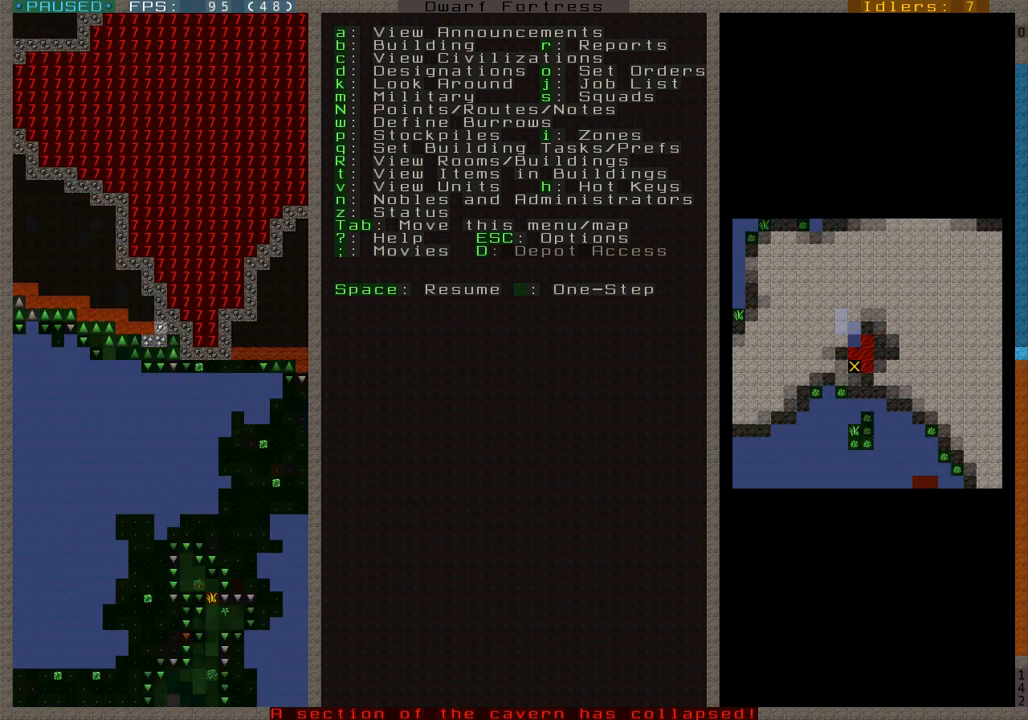
pyautogui.press('k')
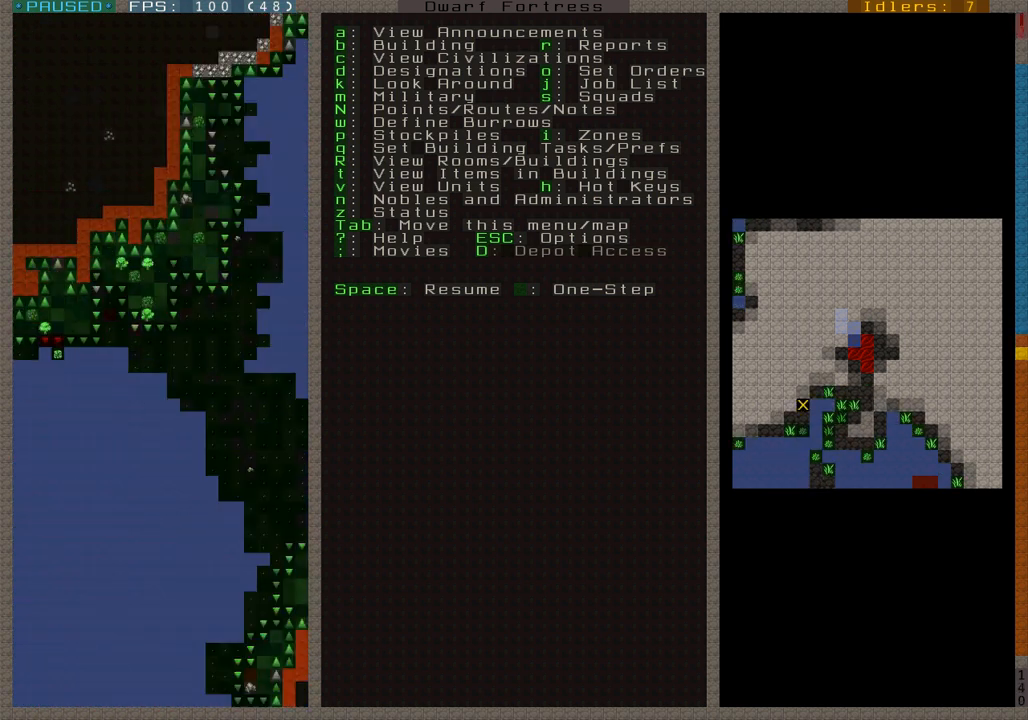
# Scroll the widened map view to level 158 over the wooded shore
pyautogui.scroll(-3)
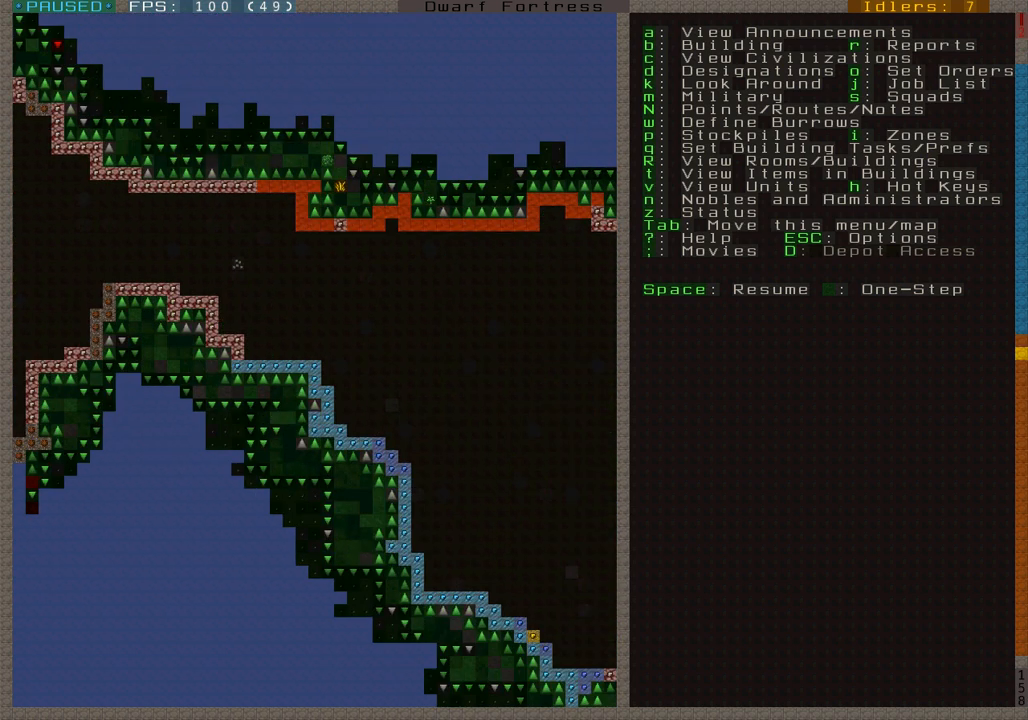
# Look around at tiles like hematite walls, then exit to the level-157 map
pyautogui.press('k')
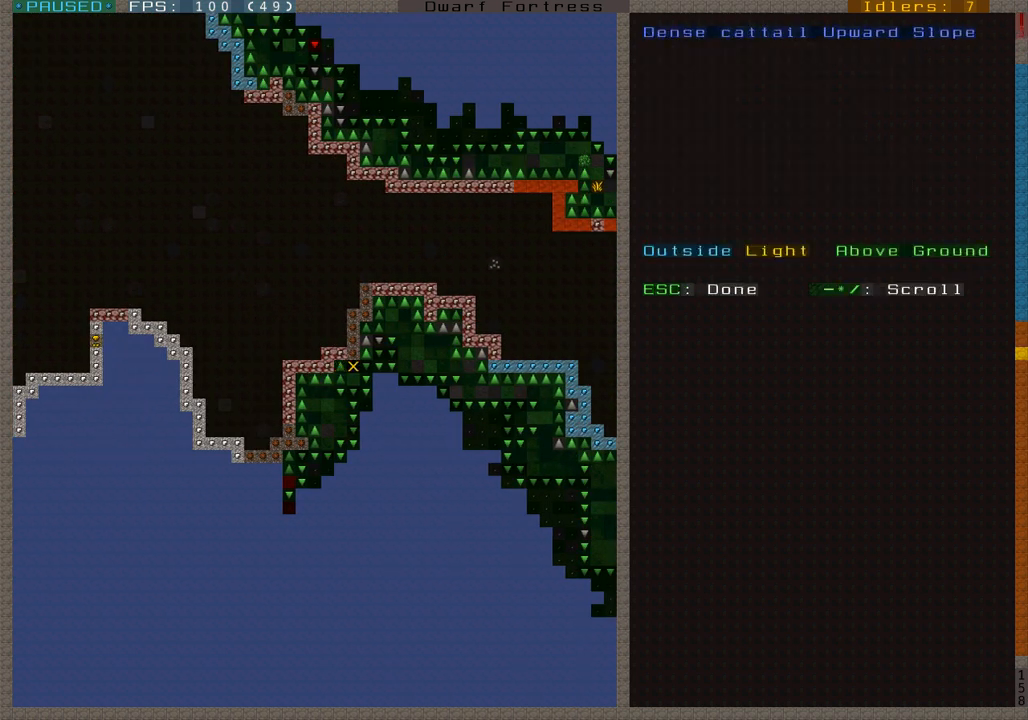
pyautogui.press('Escape')
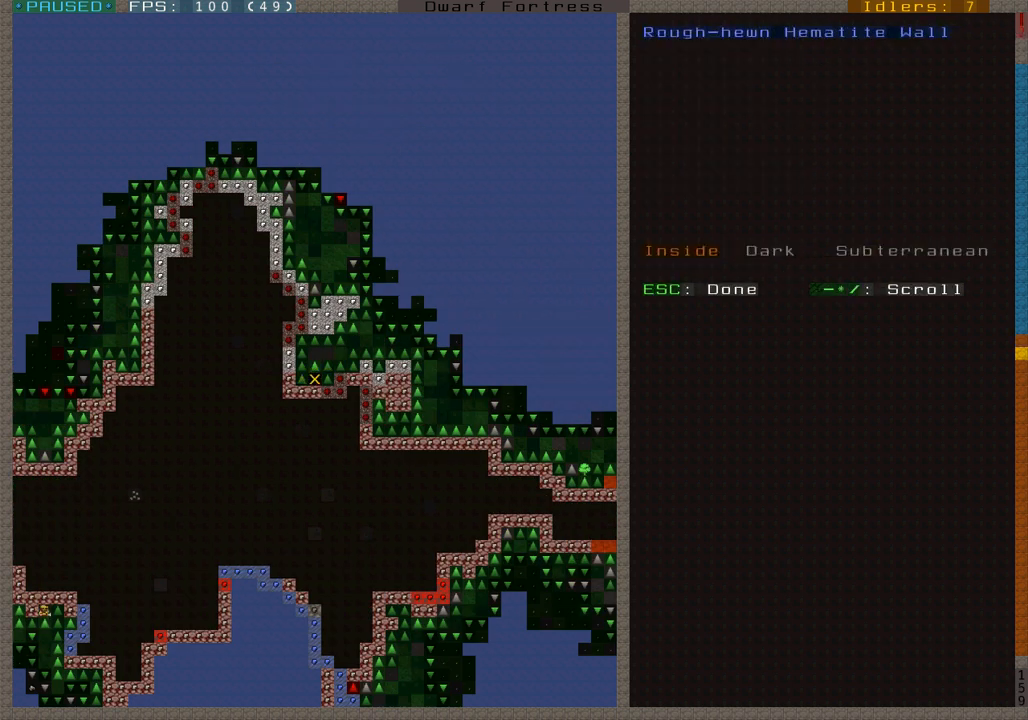
pyautogui.press('Escape')
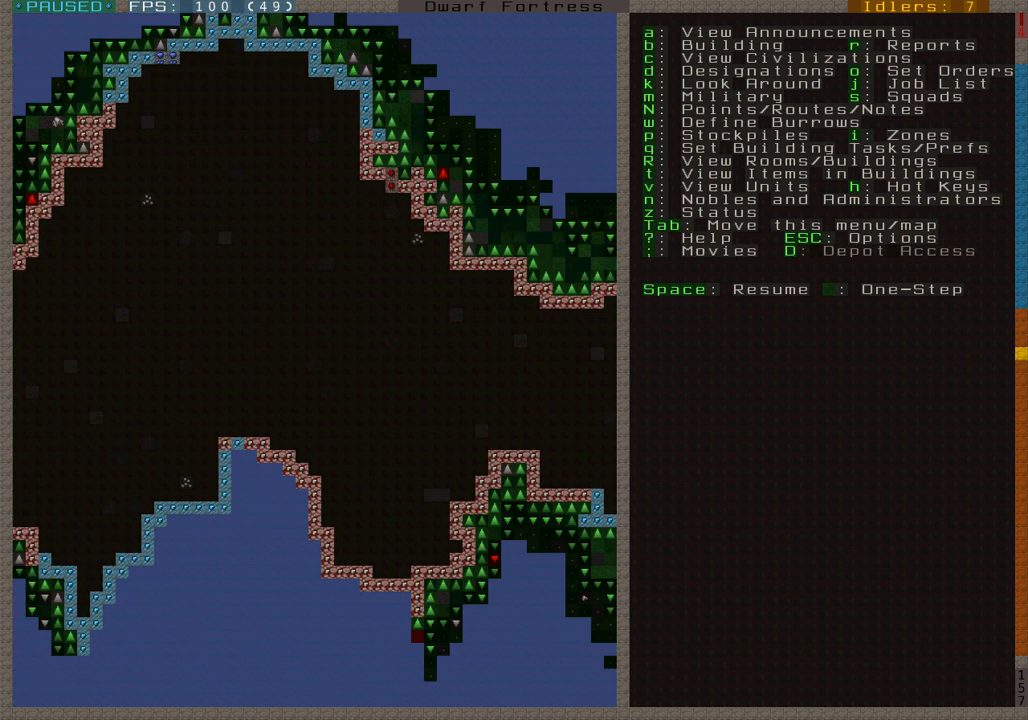
# Scroll down from level 157 to level 142 where the shore meets rock
pyautogui.scroll(-3)
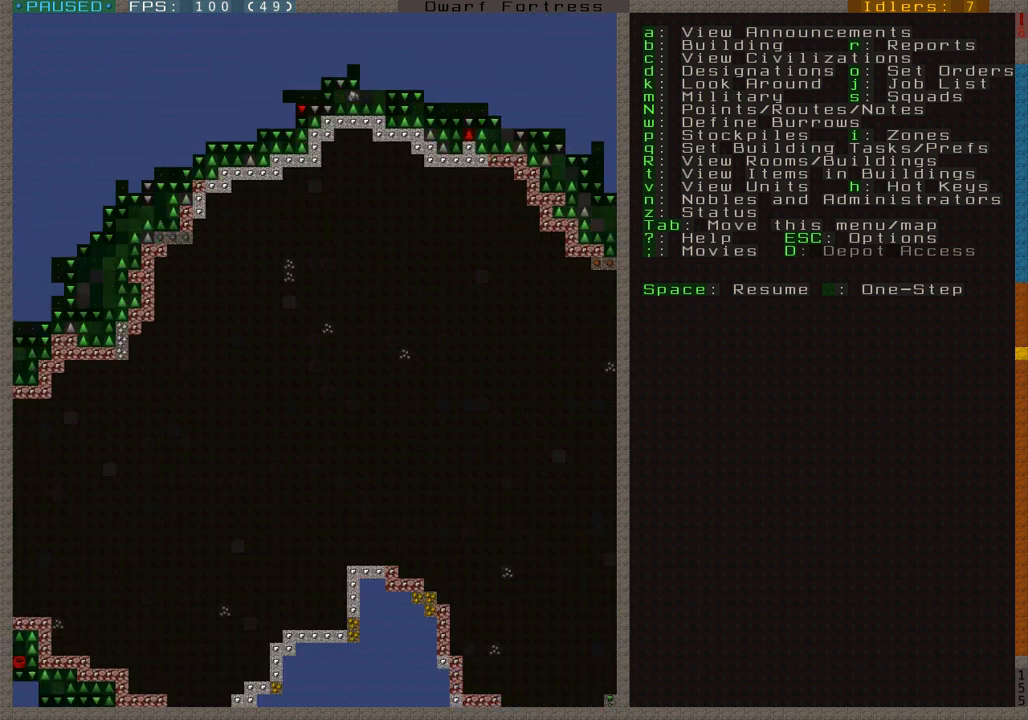
pyautogui.scroll(-3)
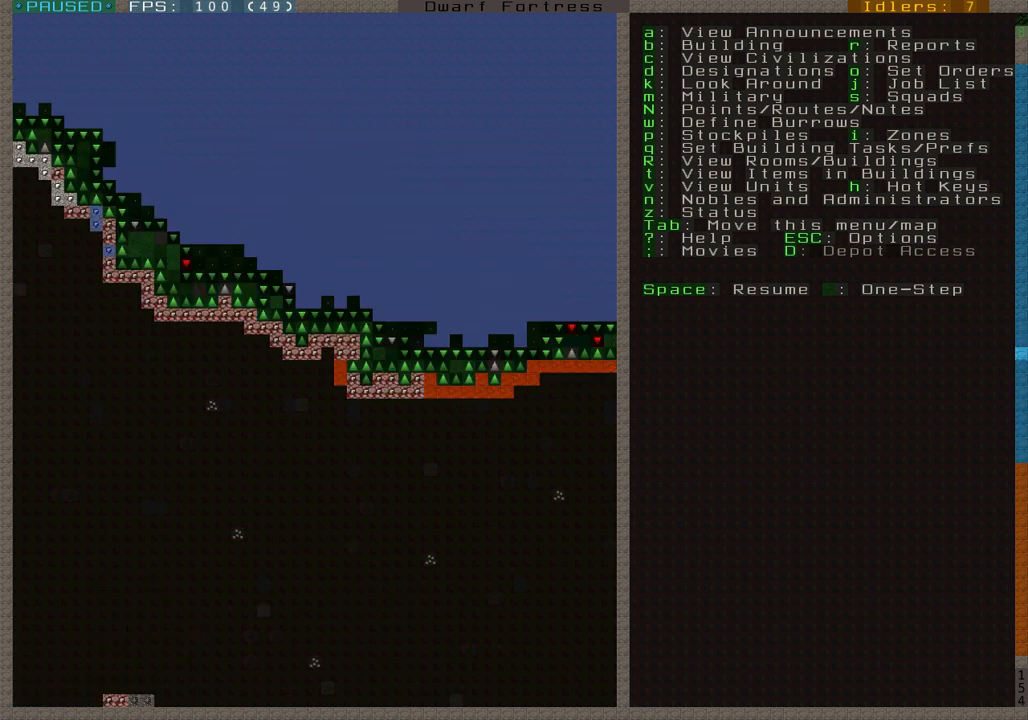
pyautogui.scroll(-3)
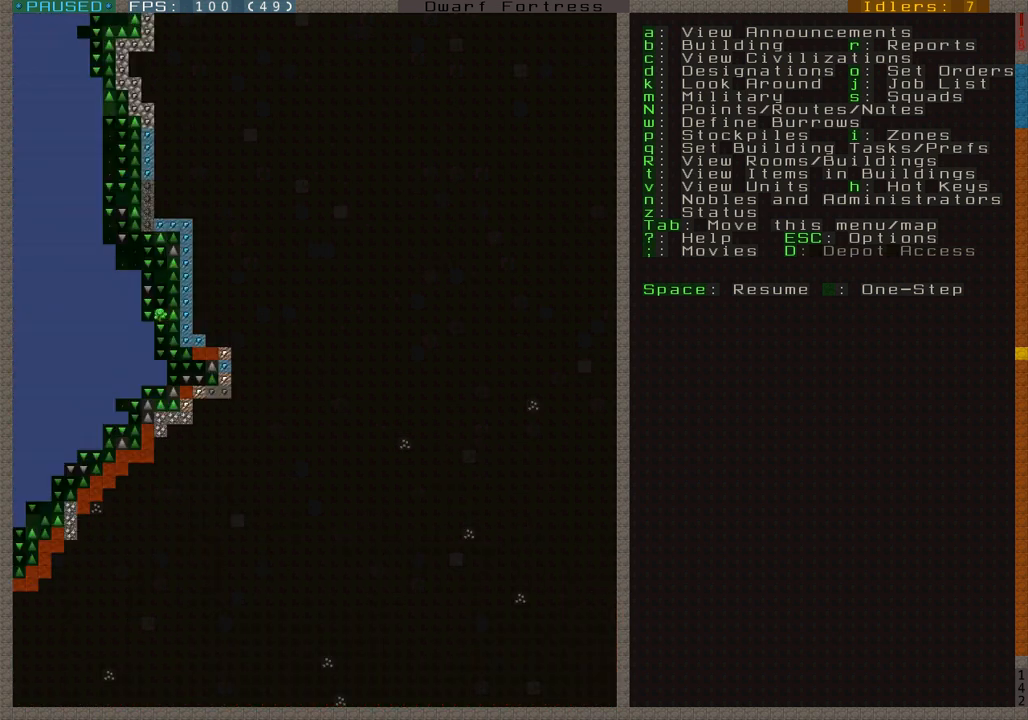
# Designate a mining tunnel east from the shore ending in up/down stairways
pyautogui.press('d')
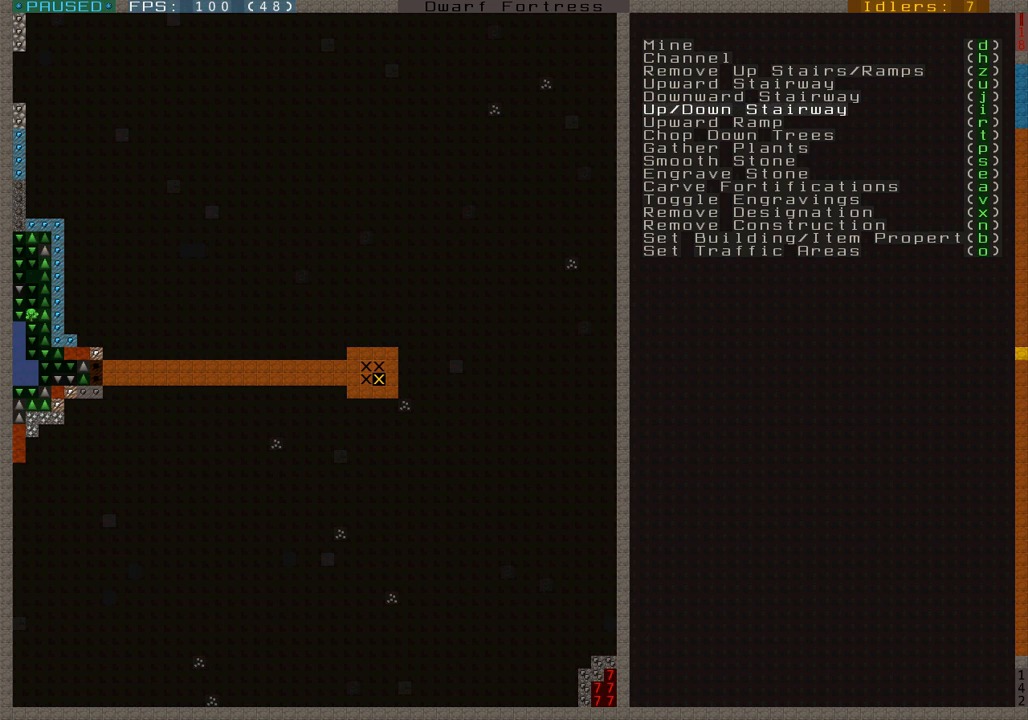
# Designate a rounded mining chamber around the stairway tiles on level 141
pyautogui.hscroll(3)
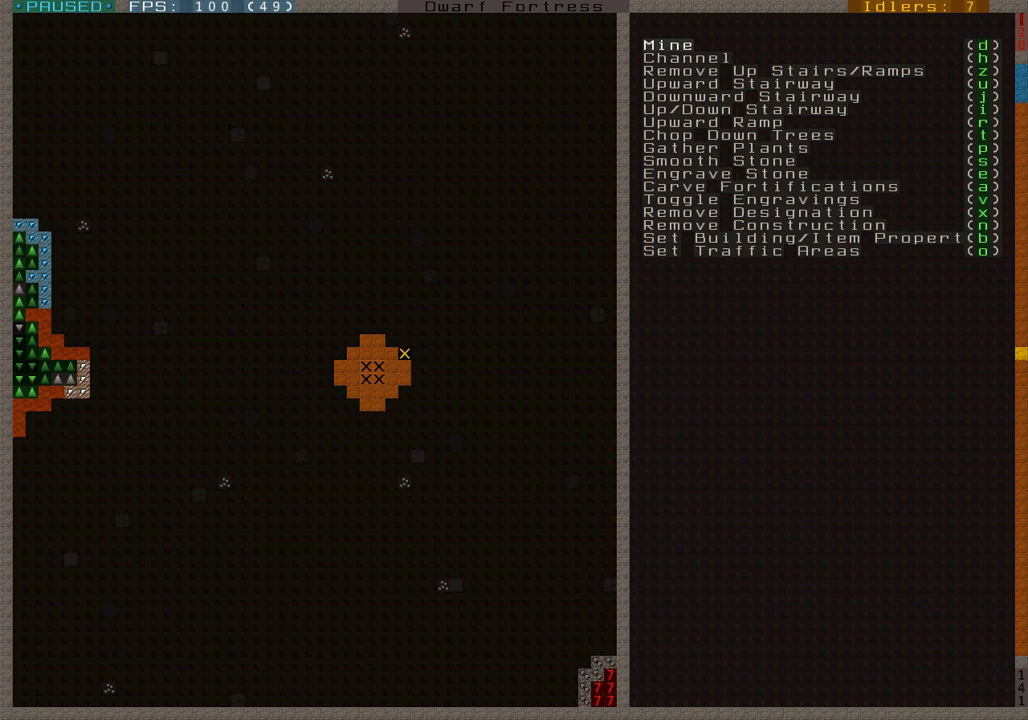
pyautogui.moveTo(327, 328)
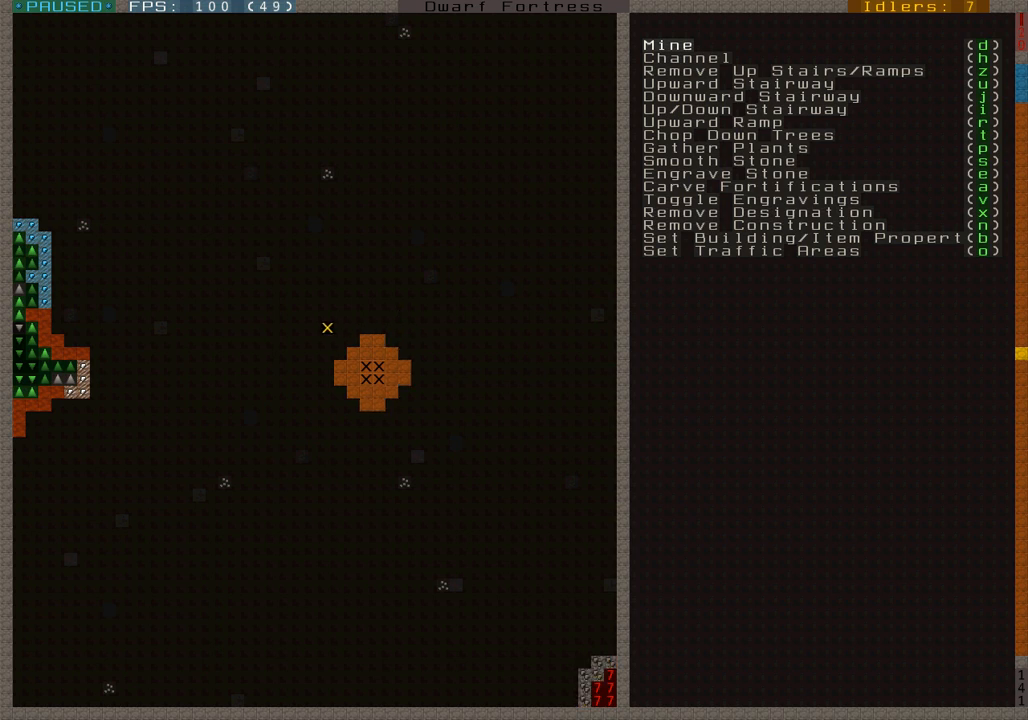